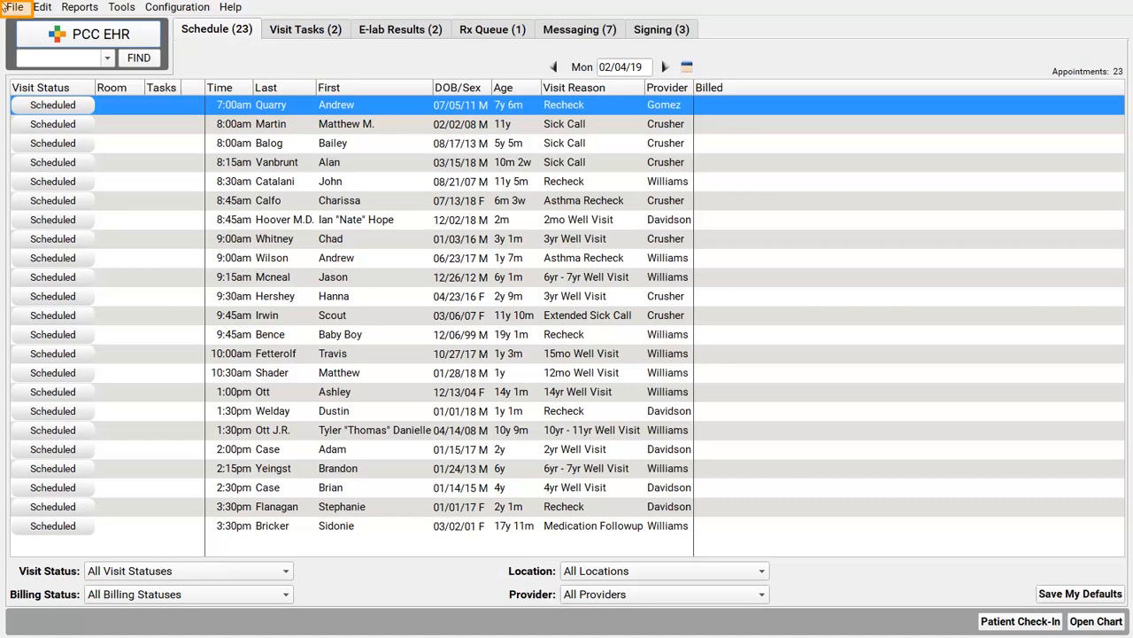
# Step: Open the Appointment Book from the File menu, showing the week of February 4, 2019
pyautogui.click(14, 7)
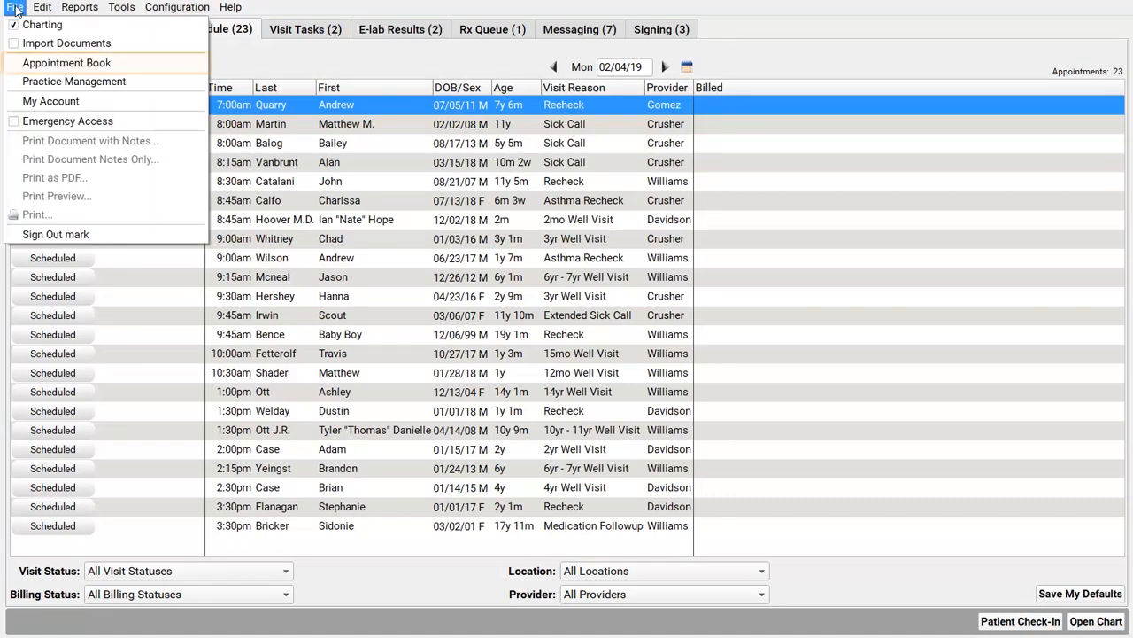
pyautogui.click(67, 64)
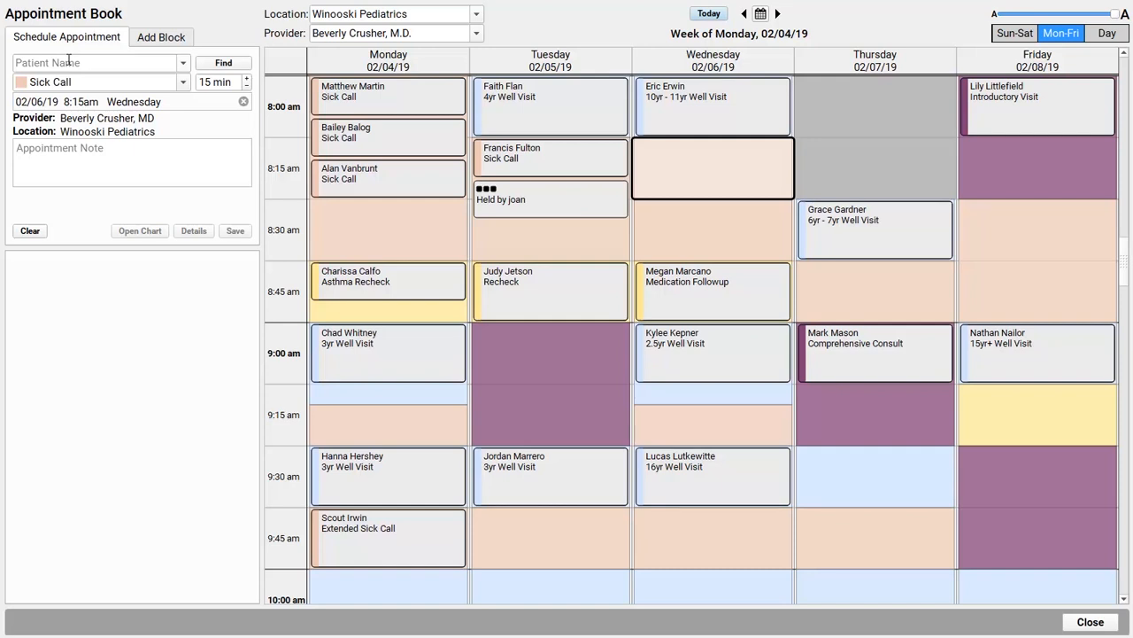
pyautogui.click(97, 62)
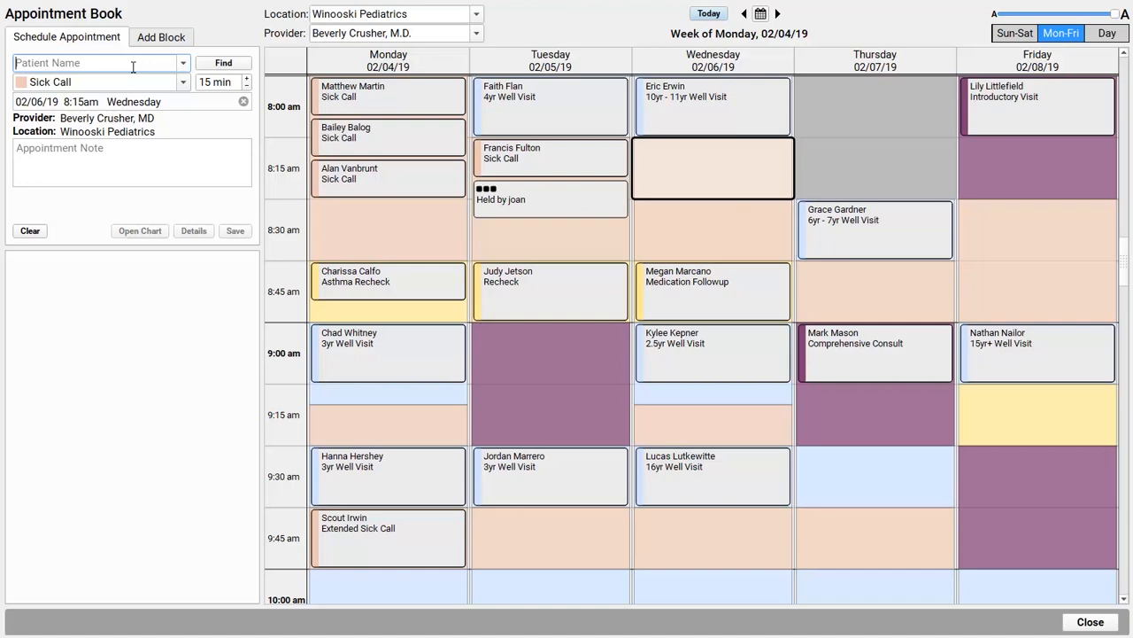
pyautogui.write('Sarah')
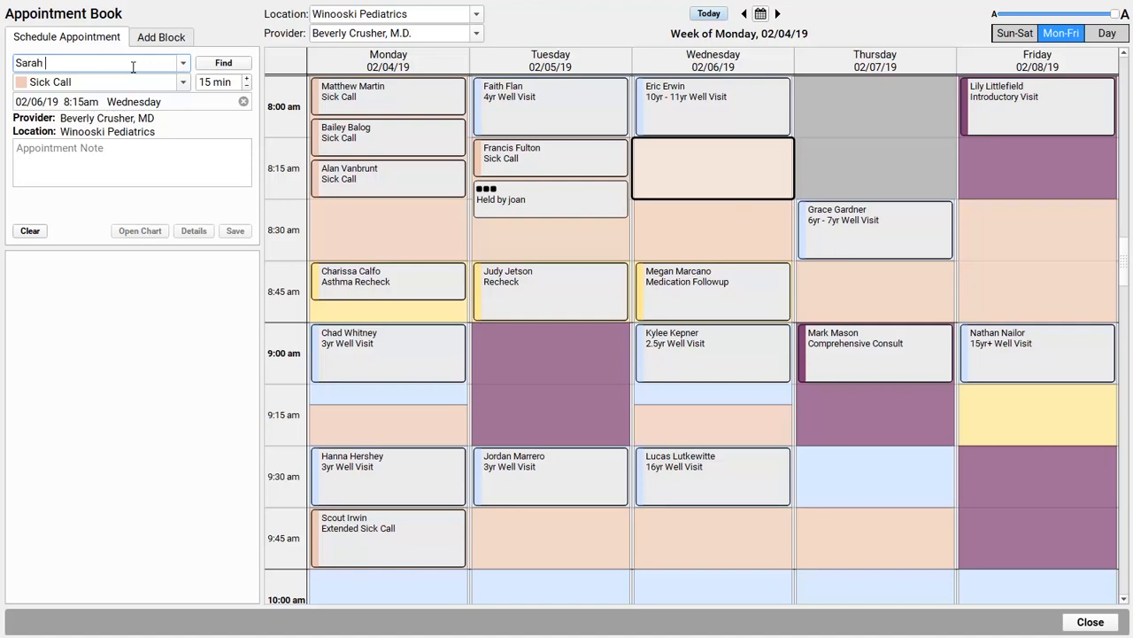
pyautogui.click(223, 62)
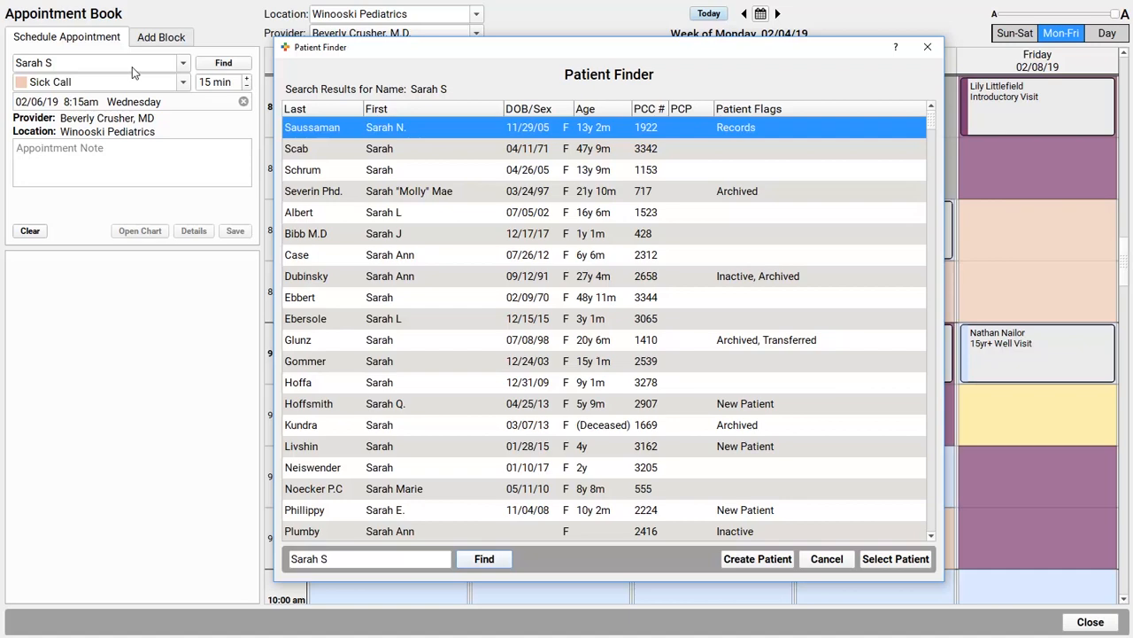
pyautogui.click(896, 559)
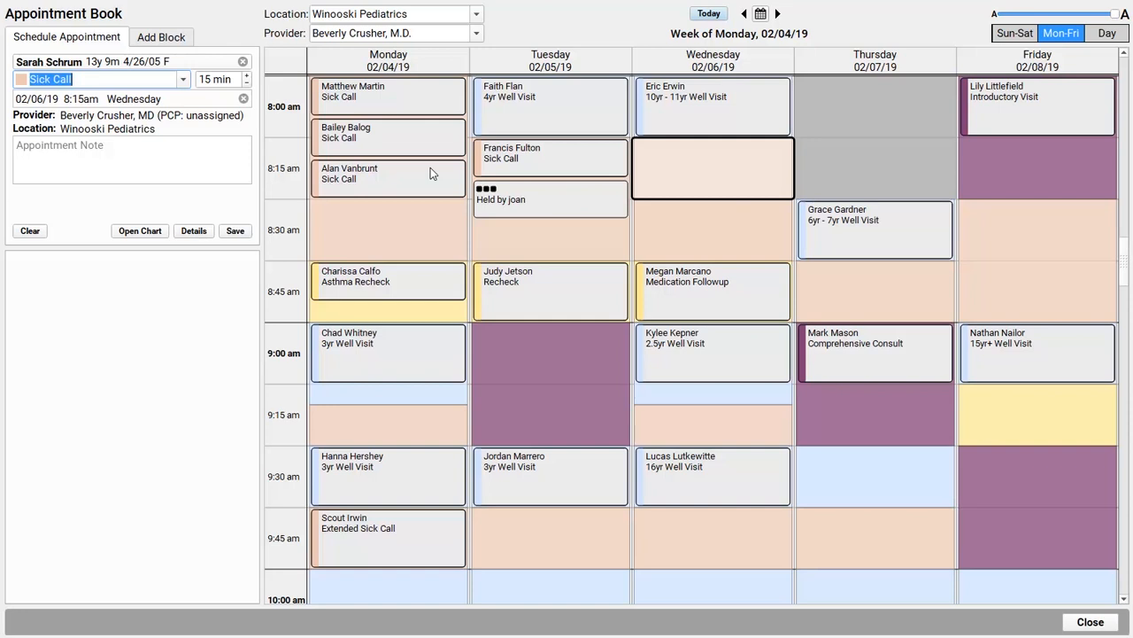
pyautogui.click(549, 198)
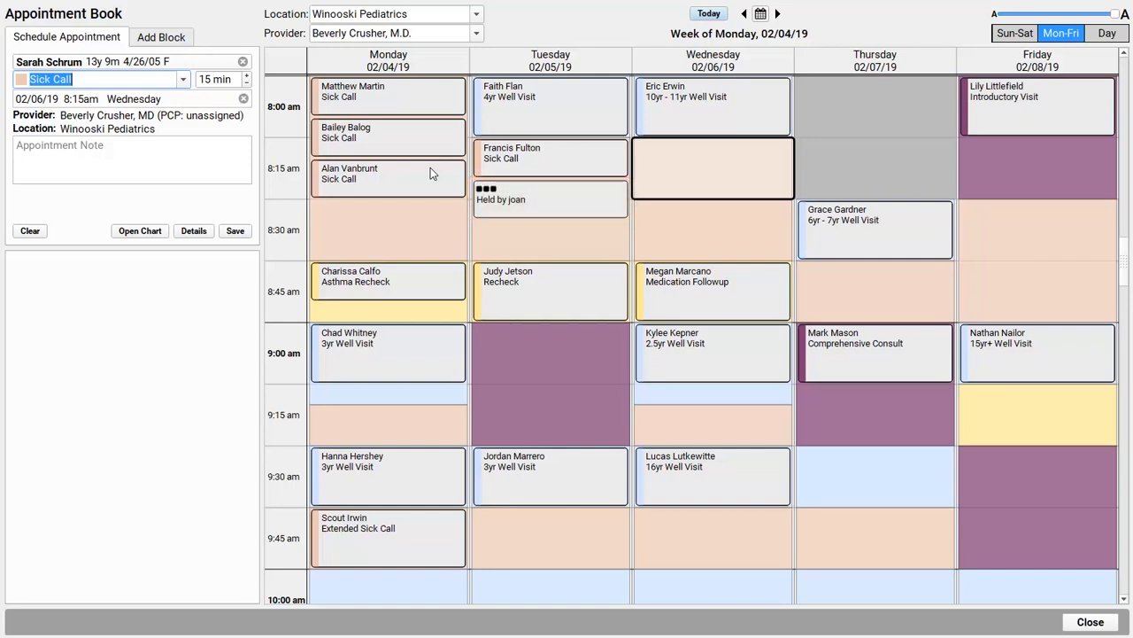
pyautogui.click(388, 230)
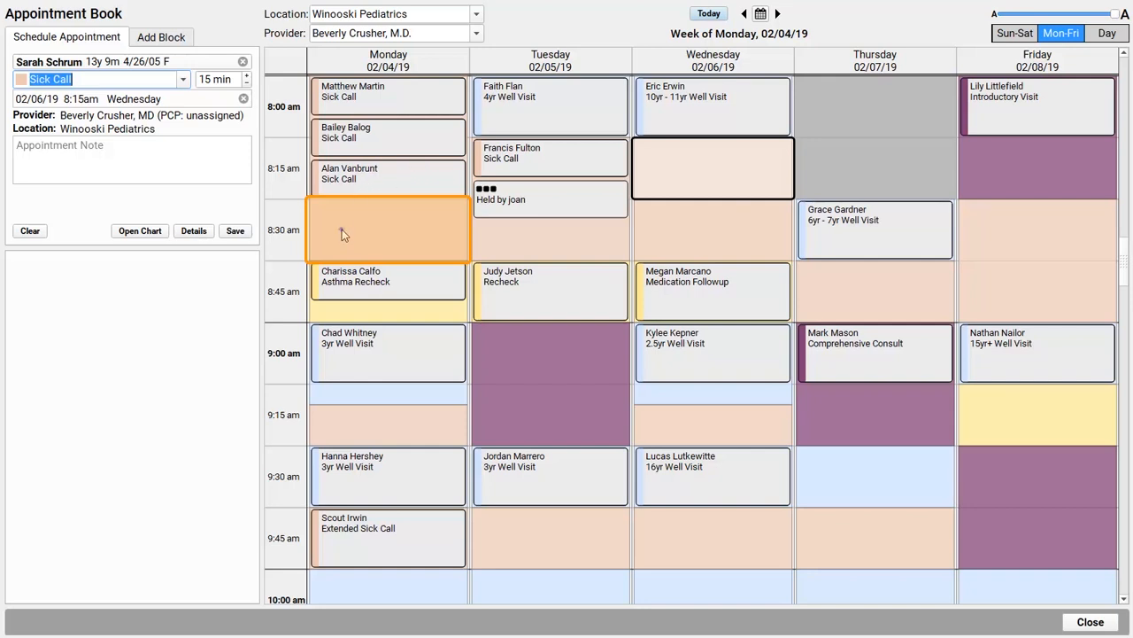
pyautogui.click(388, 230)
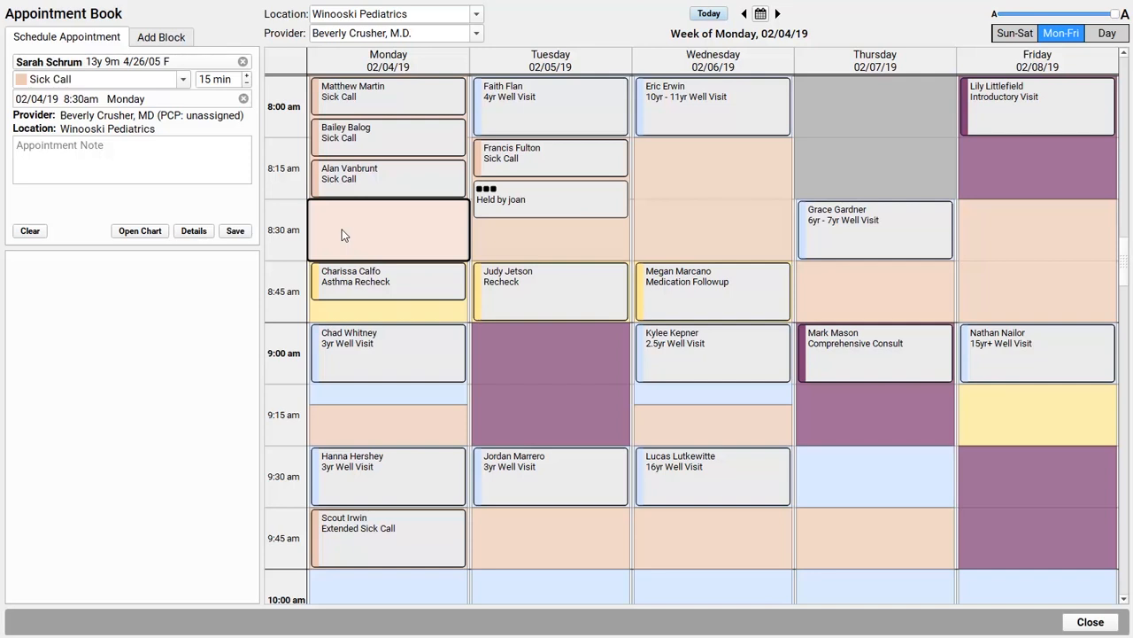
pyautogui.click(246, 78)
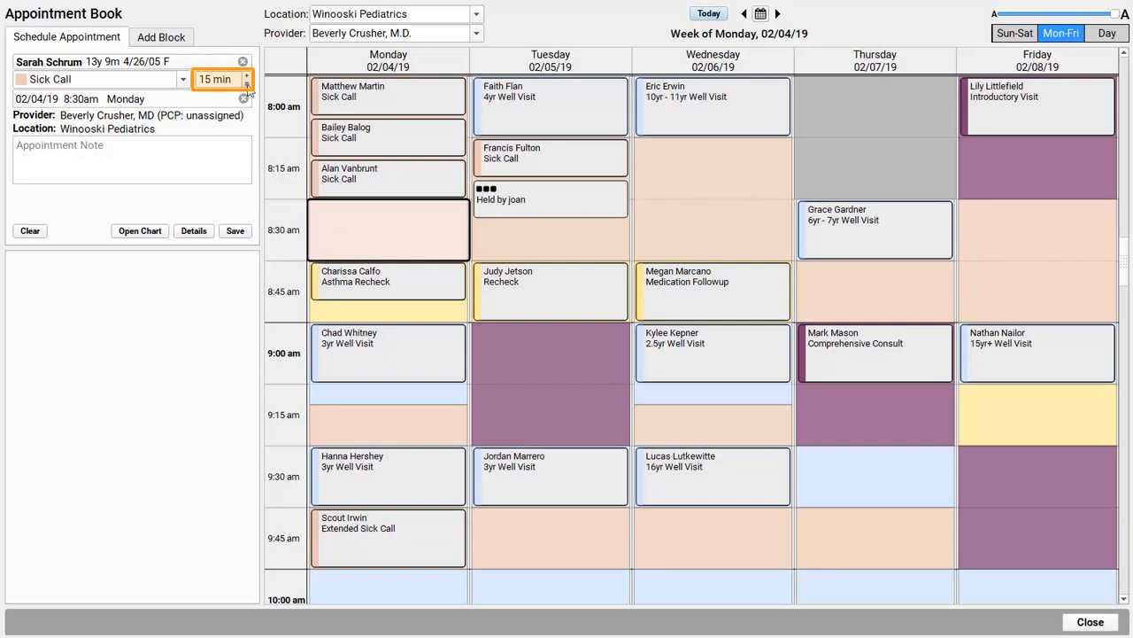
pyautogui.click(248, 83)
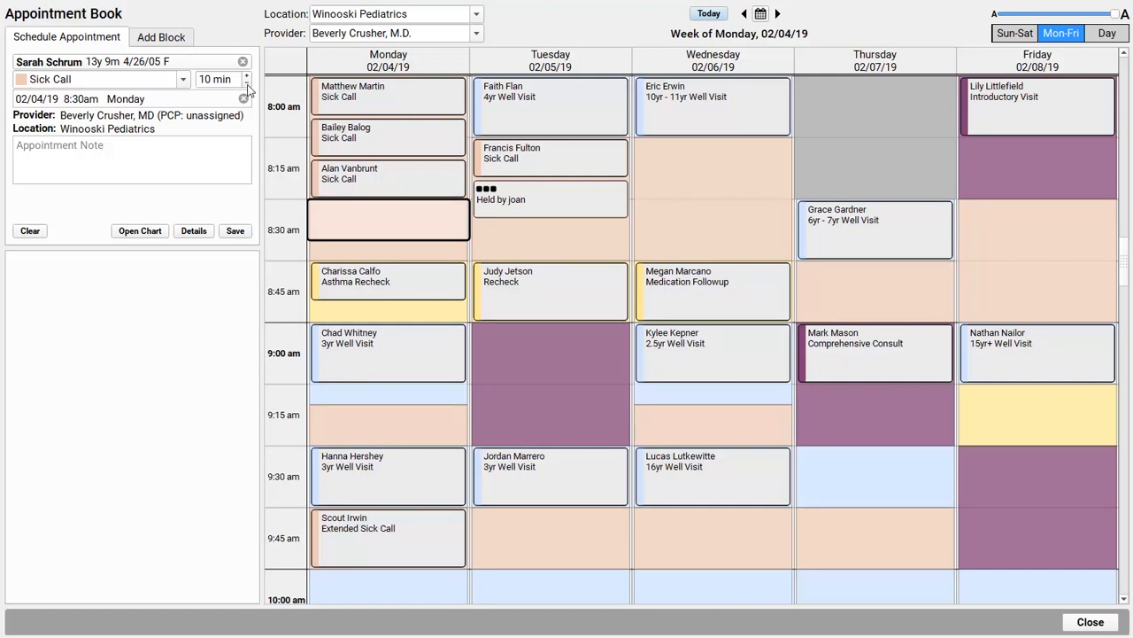
pyautogui.click(128, 99)
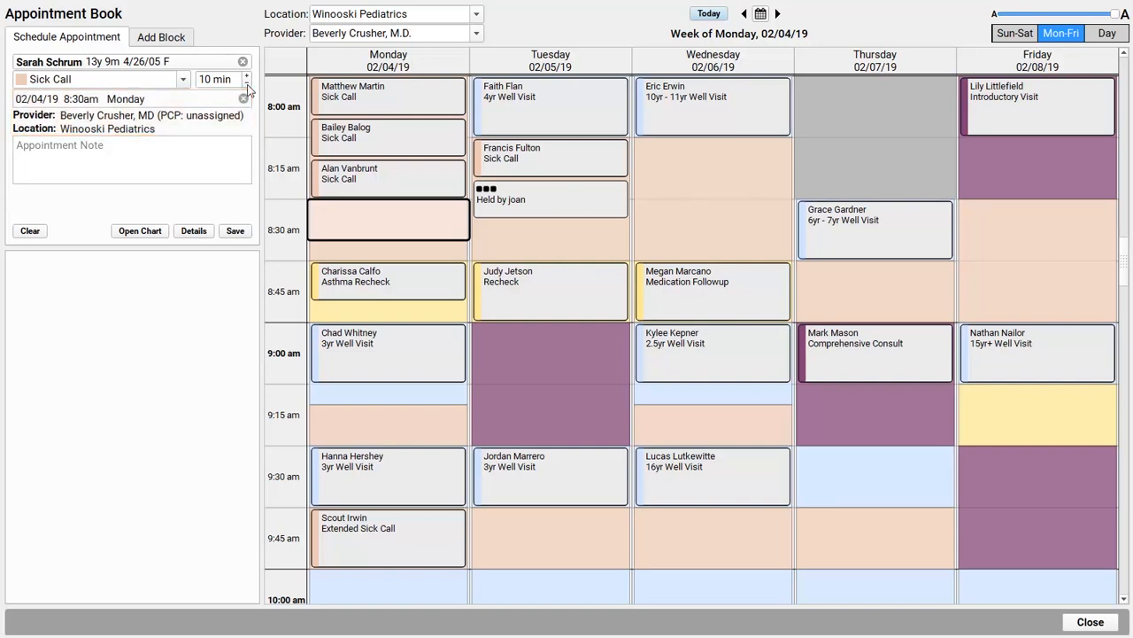
pyautogui.click(131, 159)
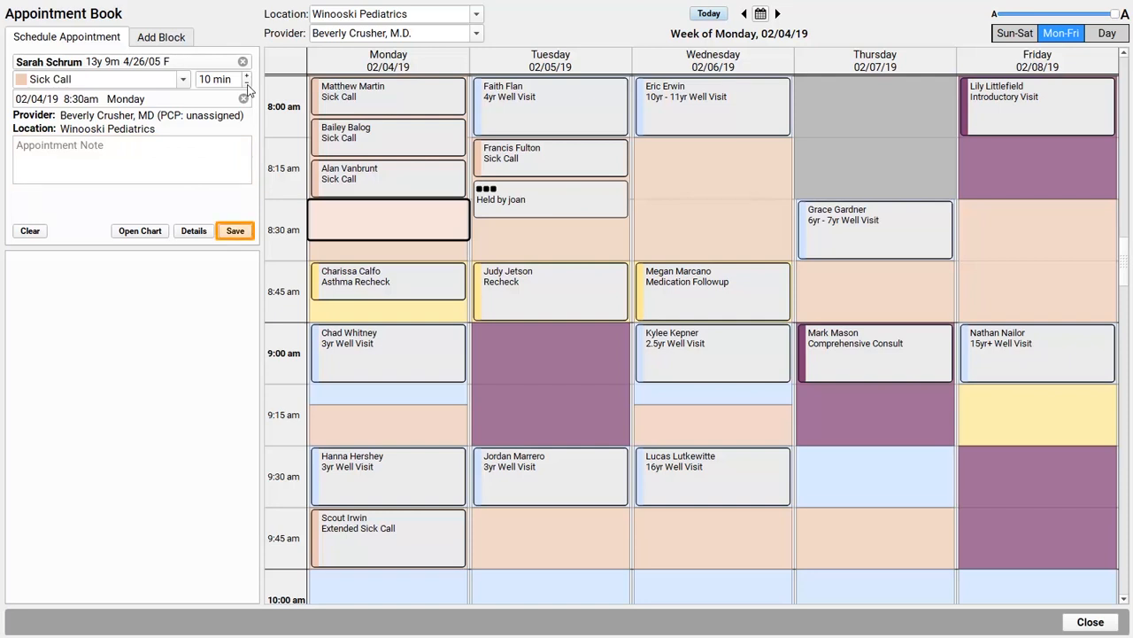
pyautogui.click(234, 230)
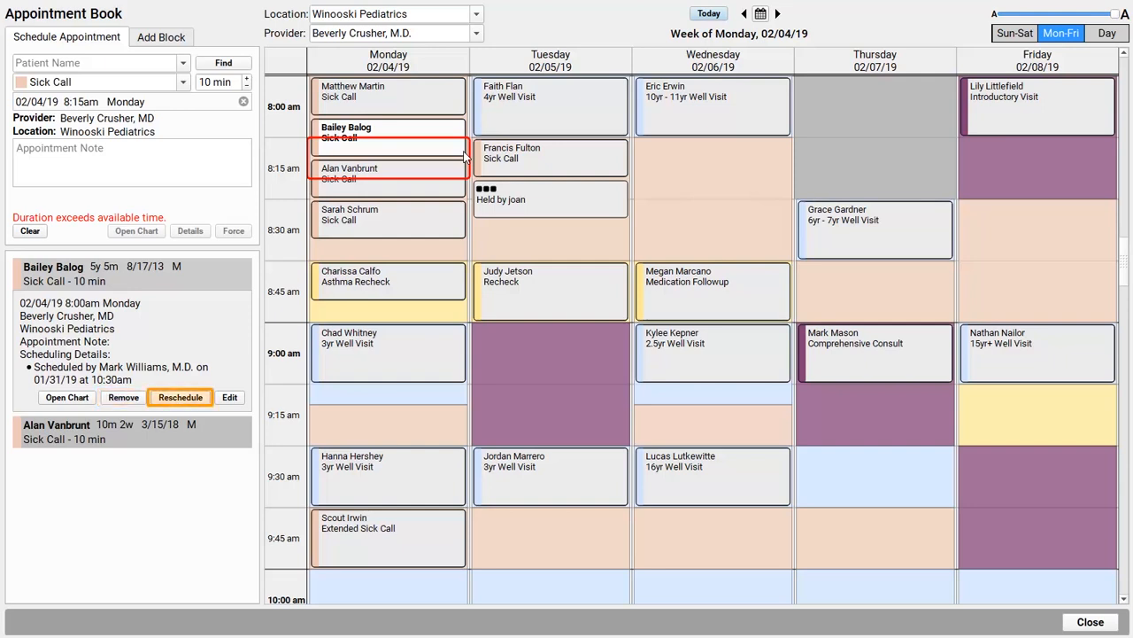
pyautogui.click(230, 397)
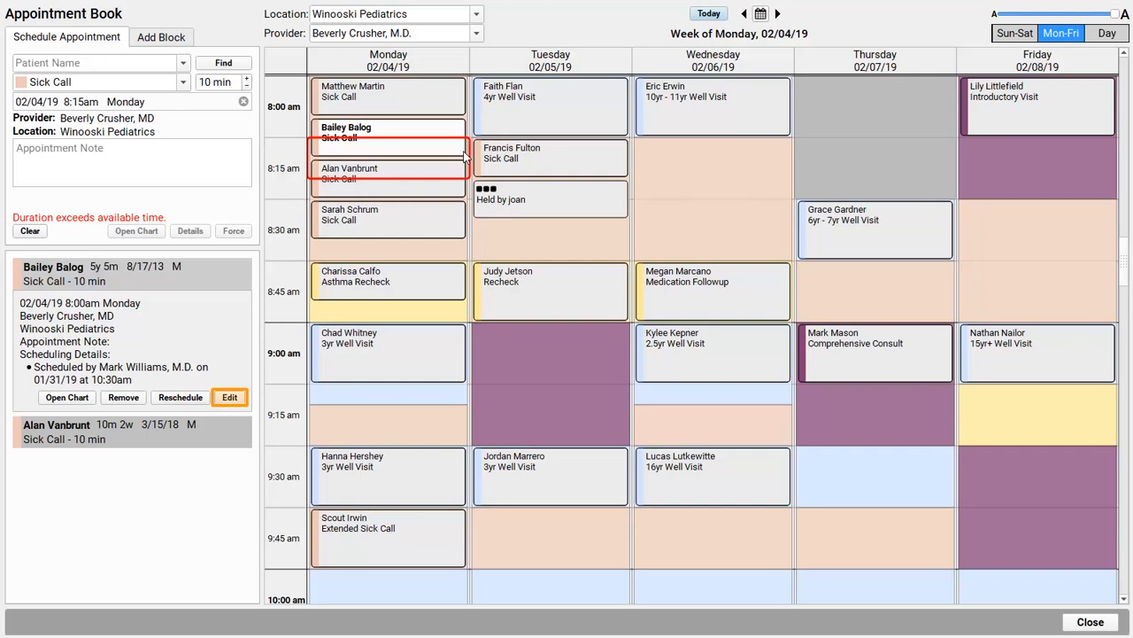
pyautogui.click(229, 397)
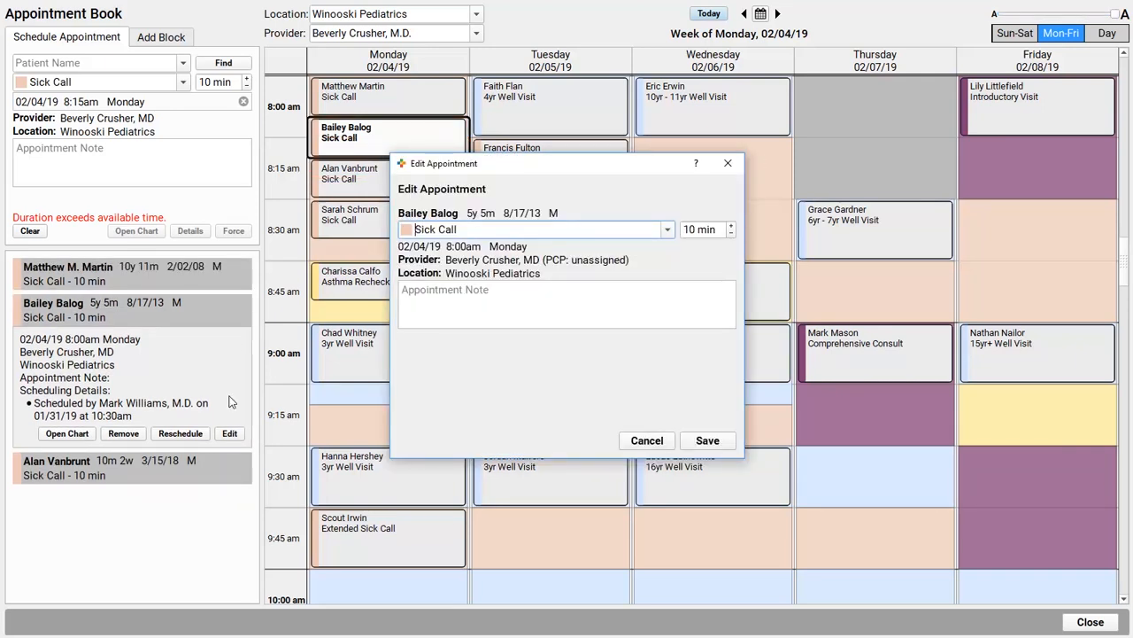
pyautogui.click(706, 439)
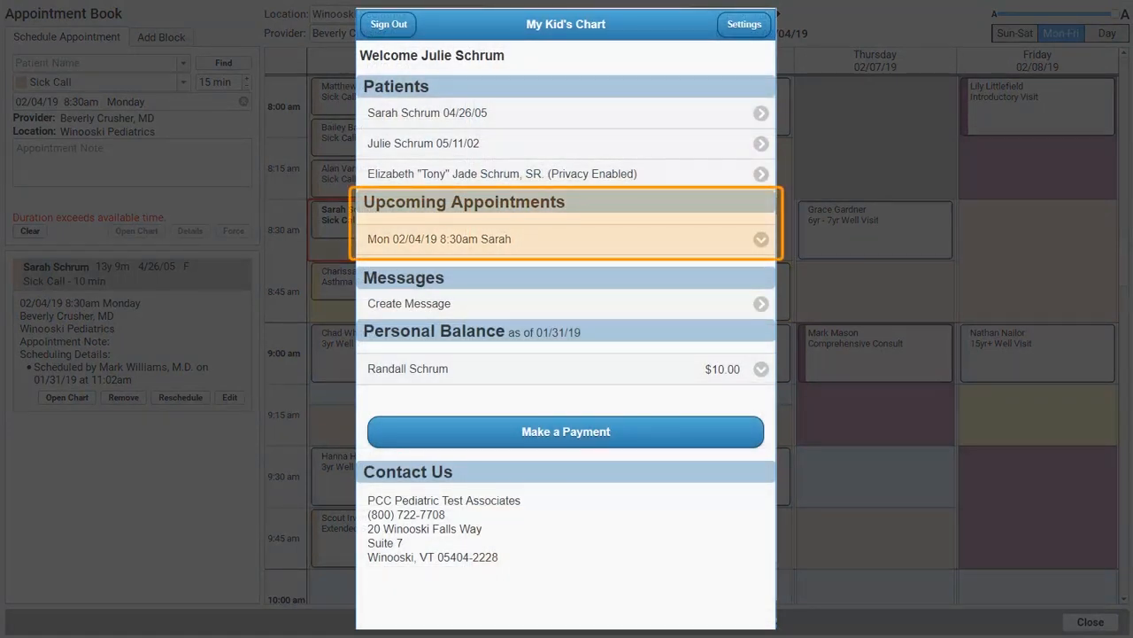
pyautogui.click(1091, 620)
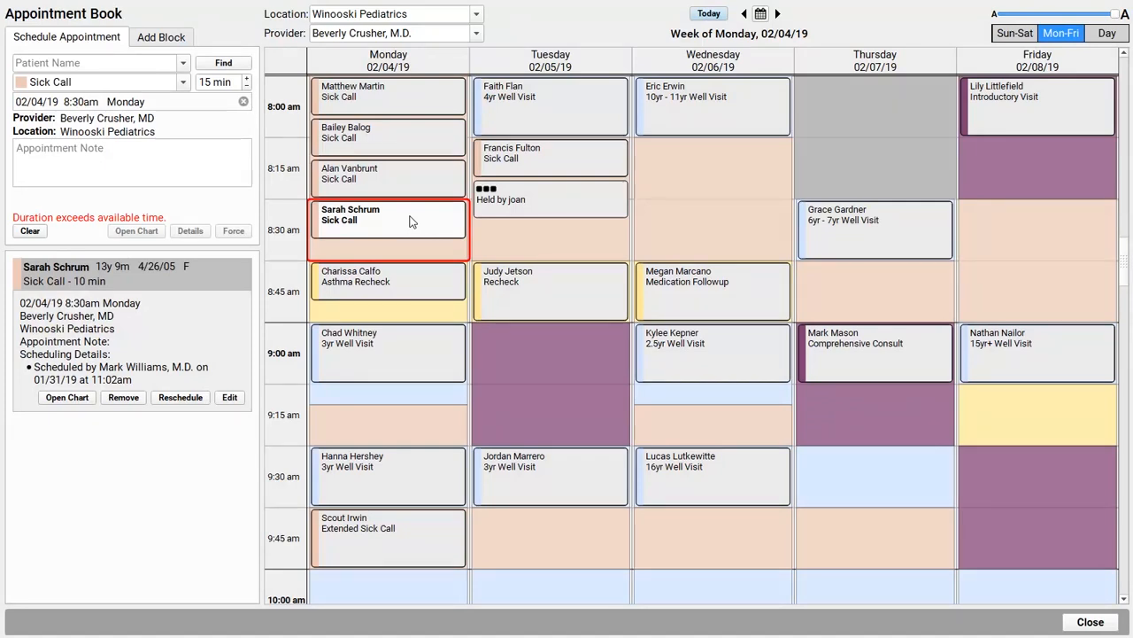
pyautogui.click(67, 397)
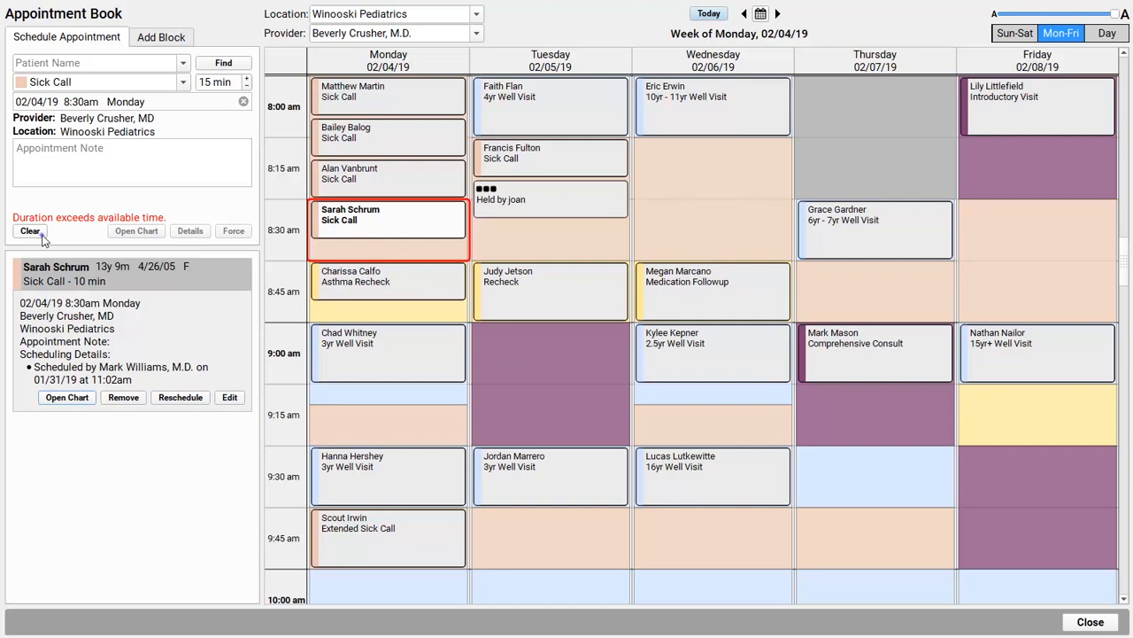
pyautogui.click(30, 231)
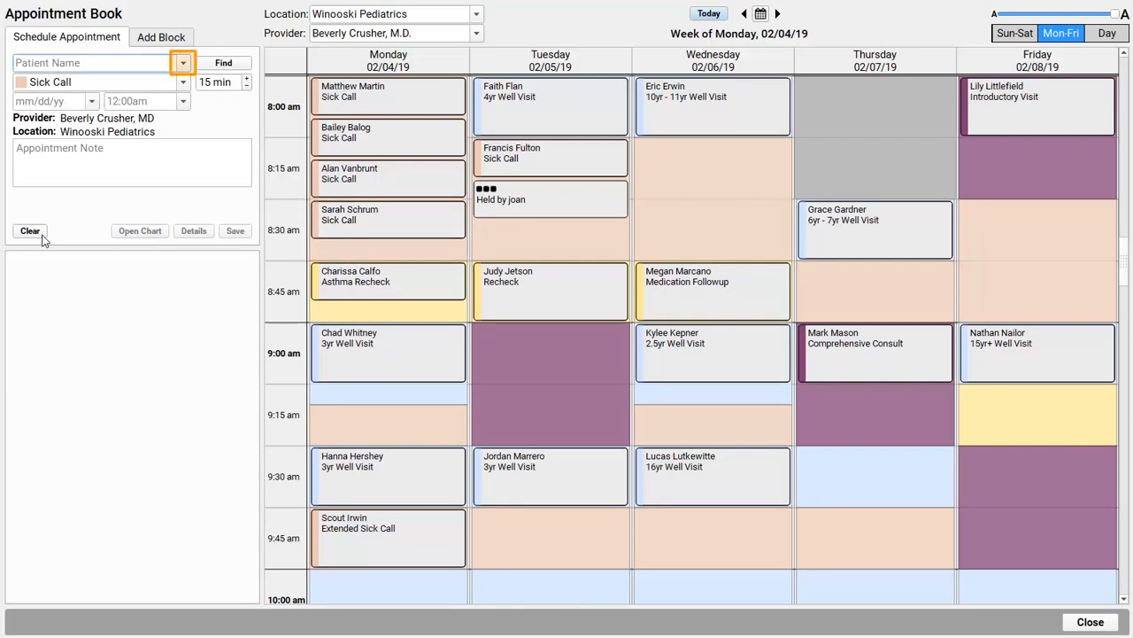
pyautogui.click(182, 64)
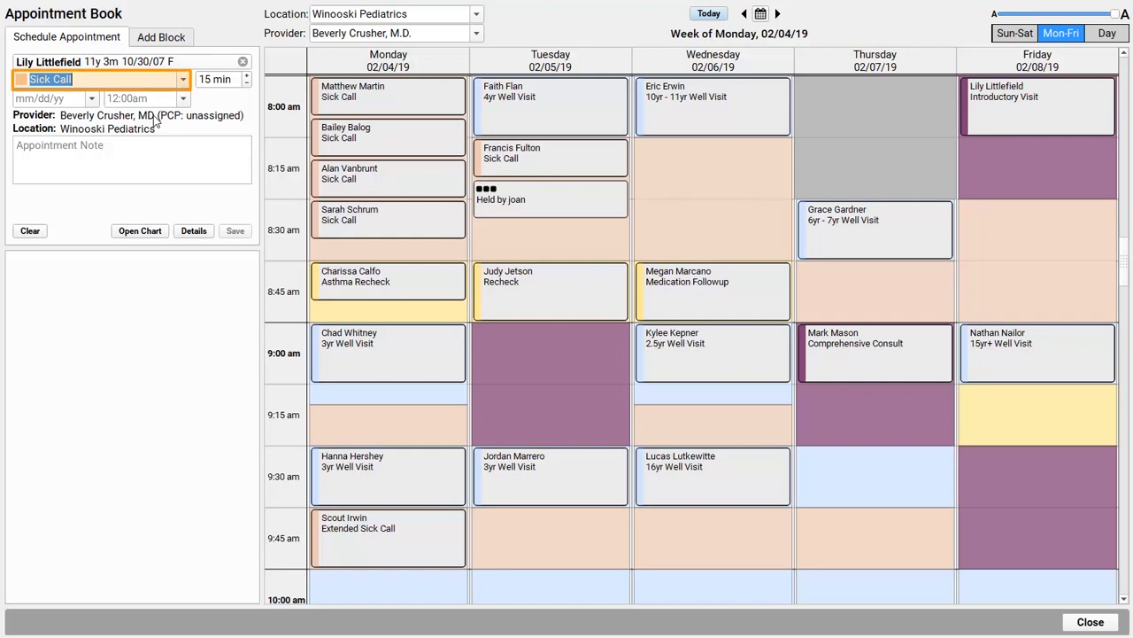
pyautogui.write('12')
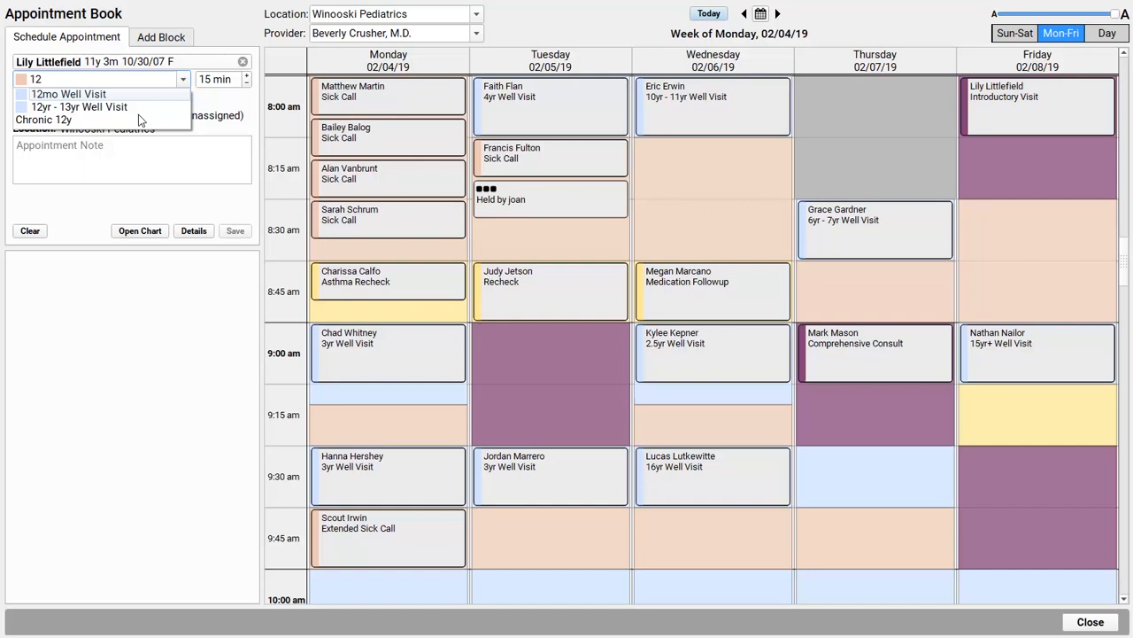
pyautogui.click(89, 106)
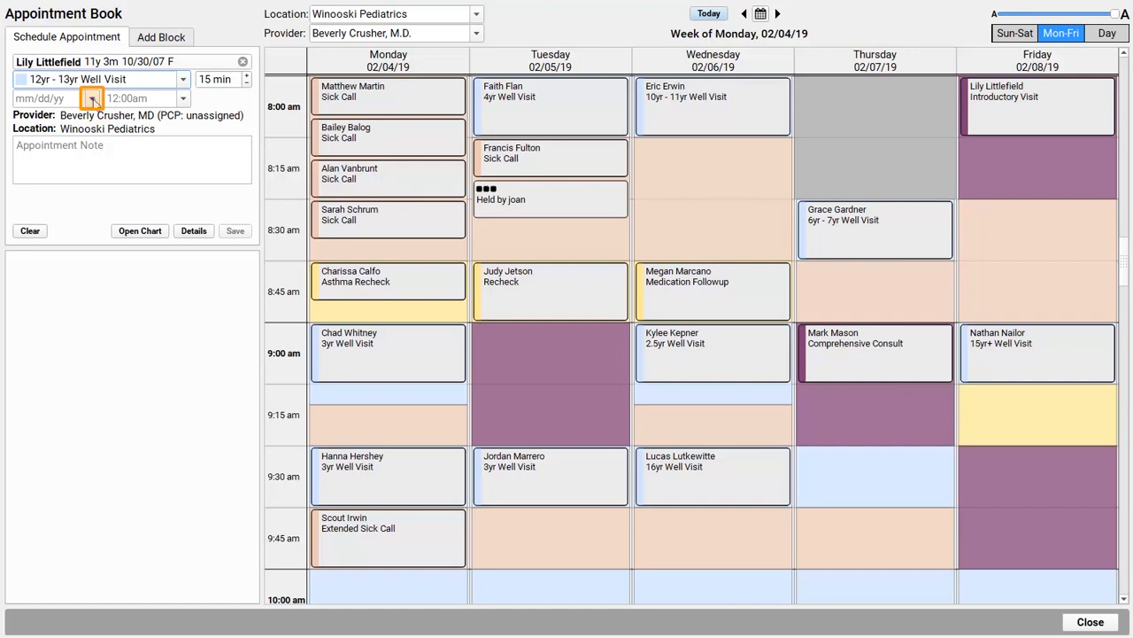
pyautogui.click(92, 99)
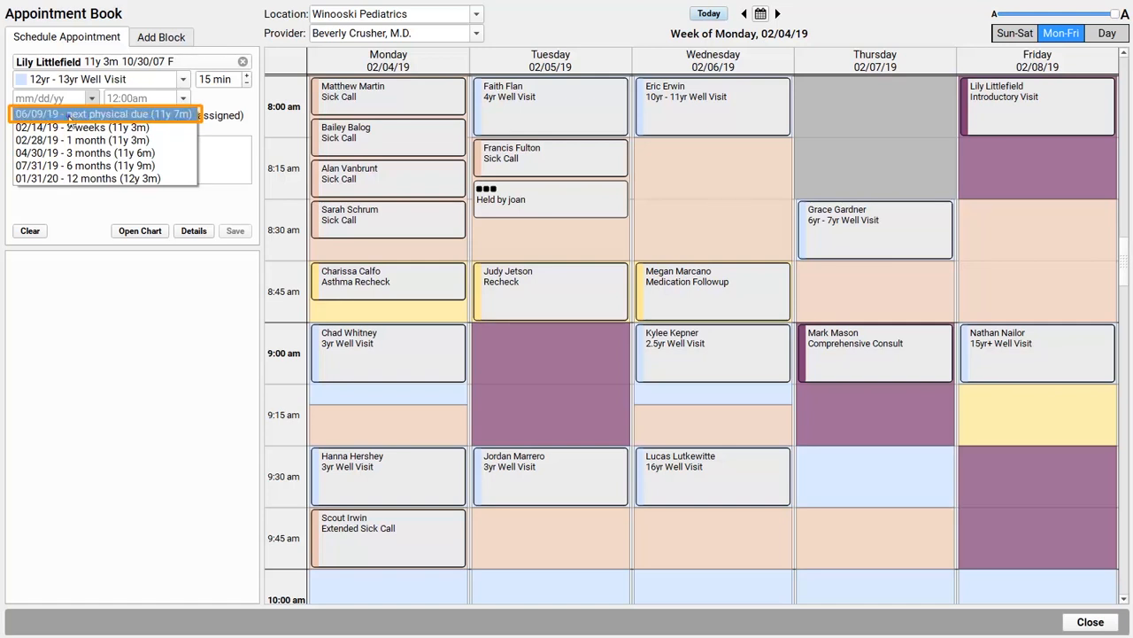
pyautogui.click(103, 113)
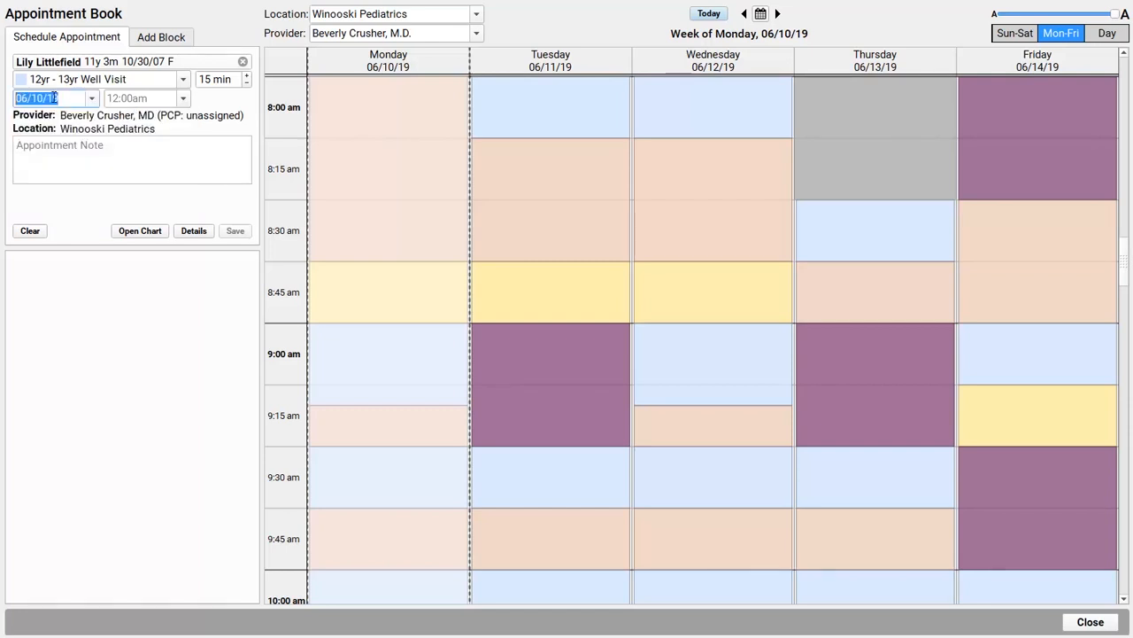
# Step: Jump the appointment date ahead with '6m' to 07/31/19 and look for available times
pyautogui.write('6m')
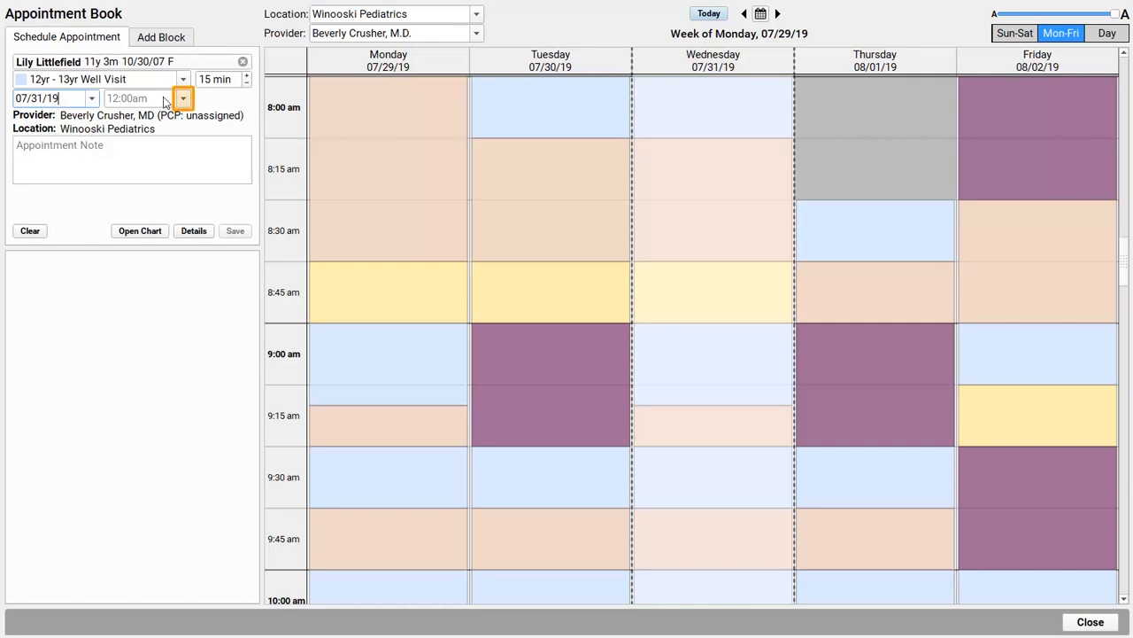
pyautogui.click(183, 99)
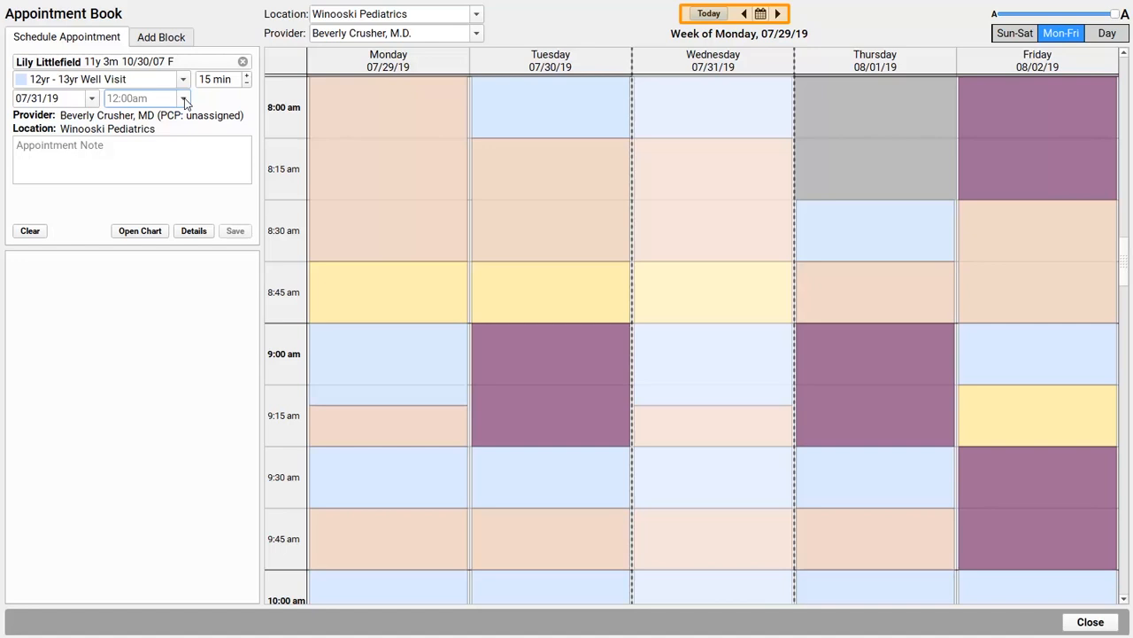
# Step: Step the book forward to the week of February 11, 2019 and bring up the month date chooser
pyautogui.click(709, 14)
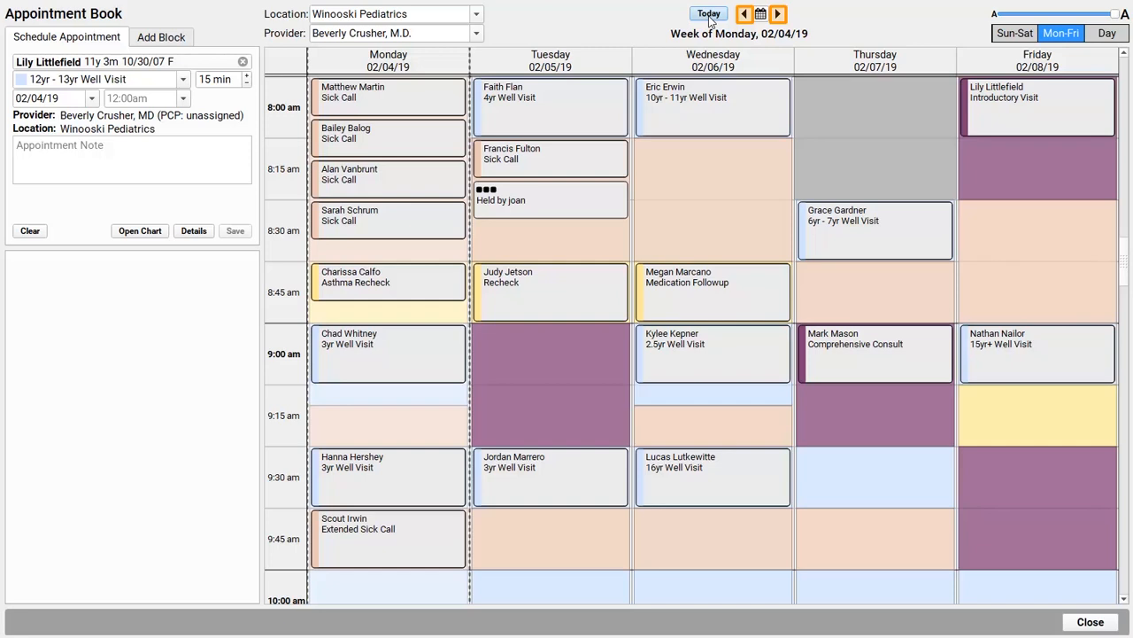
pyautogui.click(778, 14)
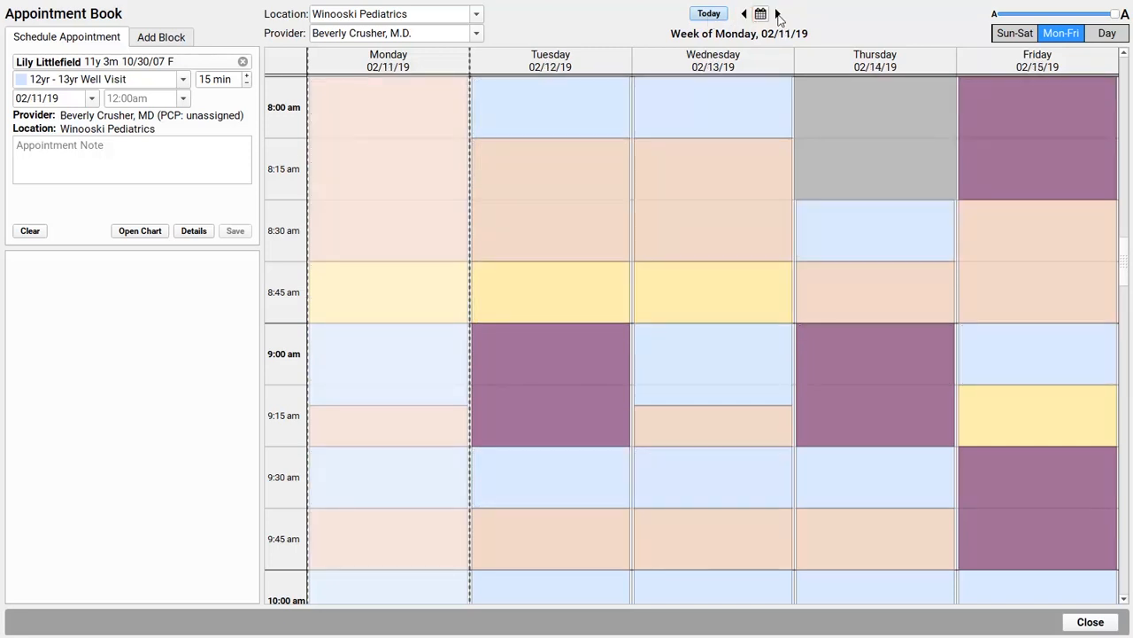
pyautogui.click(744, 14)
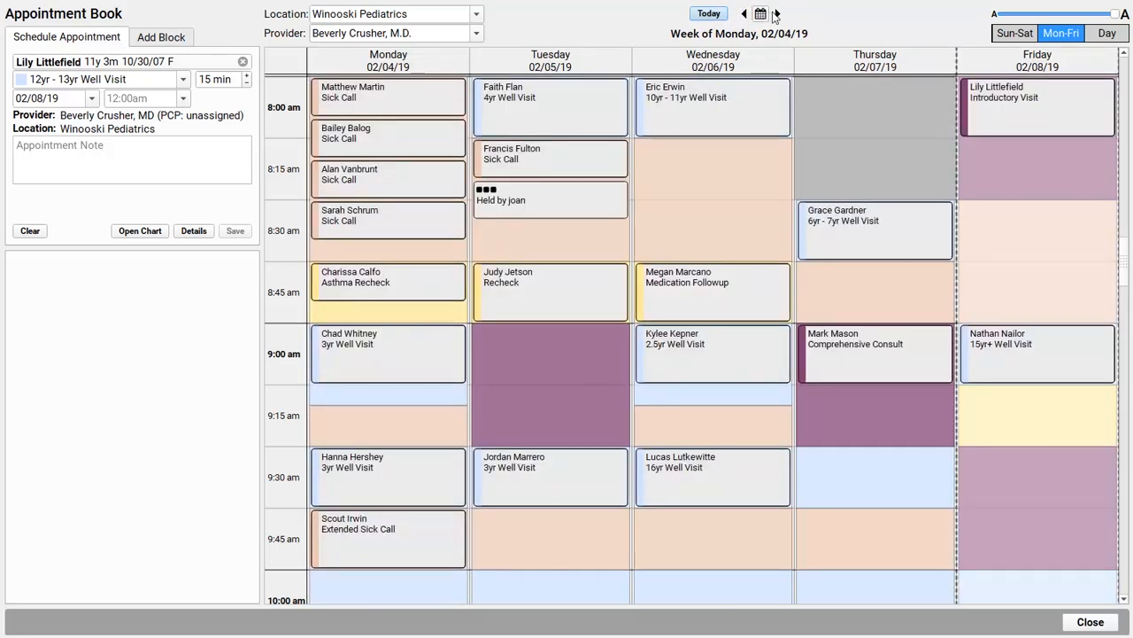
pyautogui.click(776, 15)
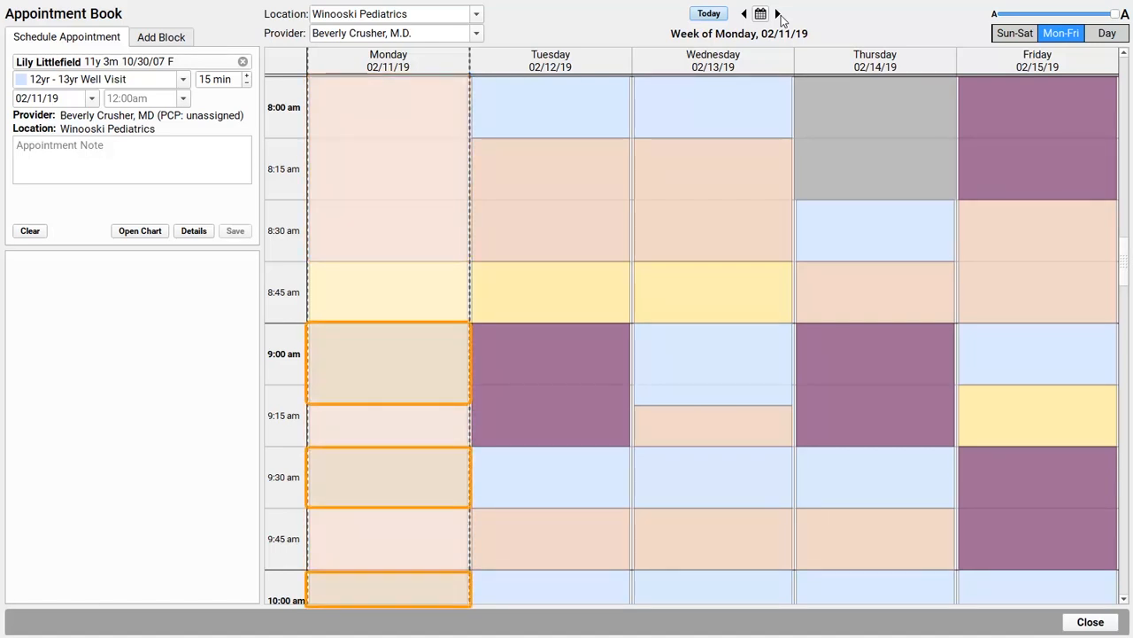
pyautogui.click(386, 292)
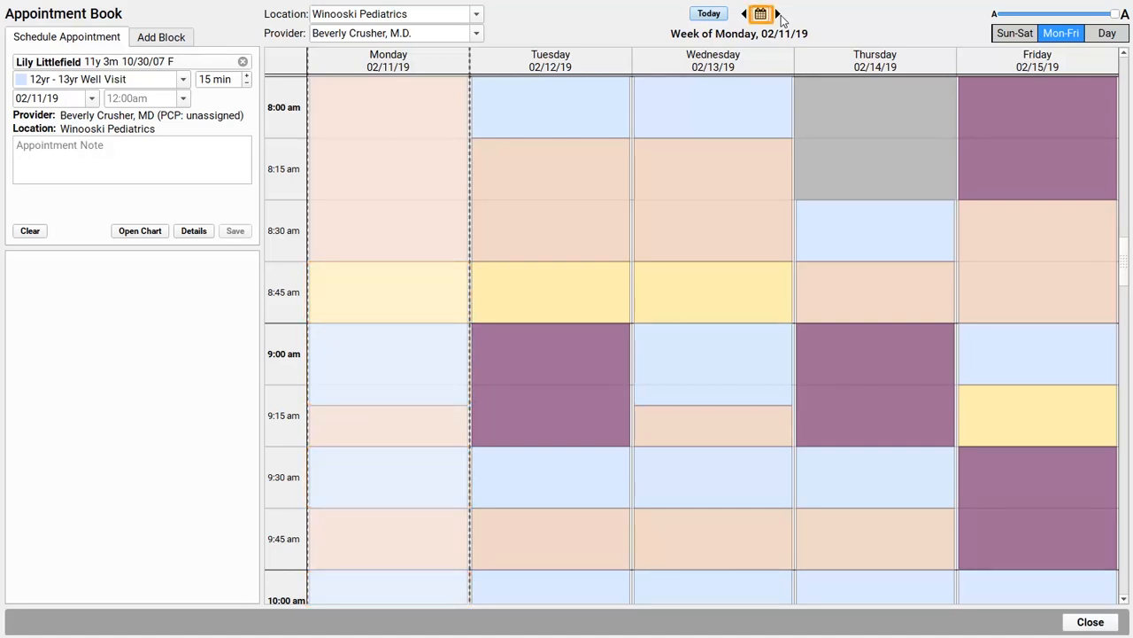
pyautogui.click(760, 14)
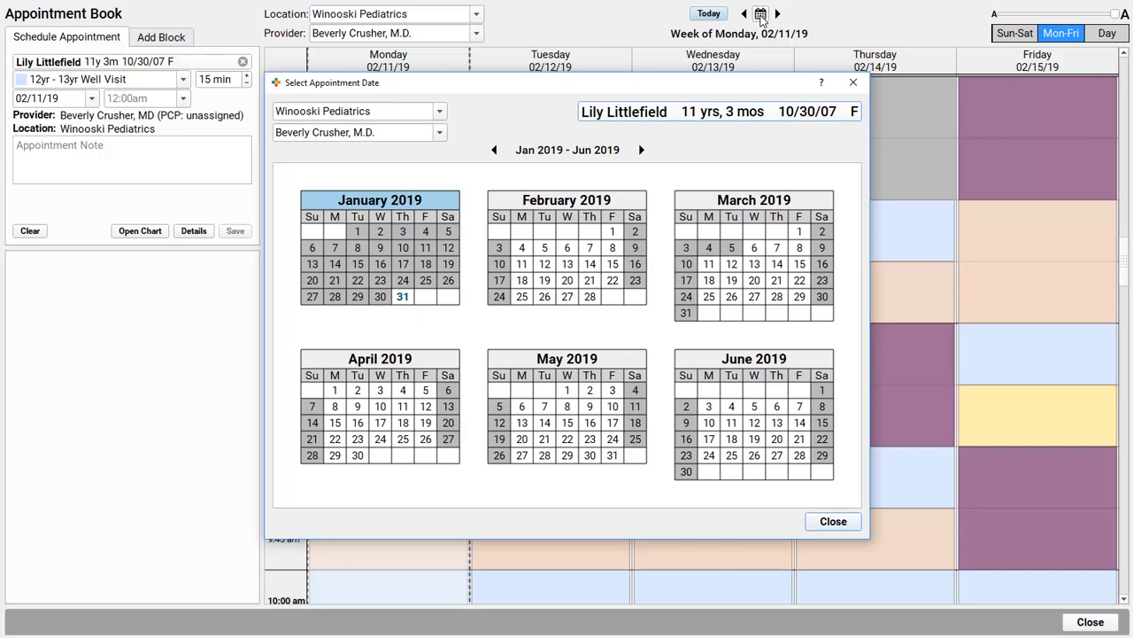
pyautogui.click(754, 453)
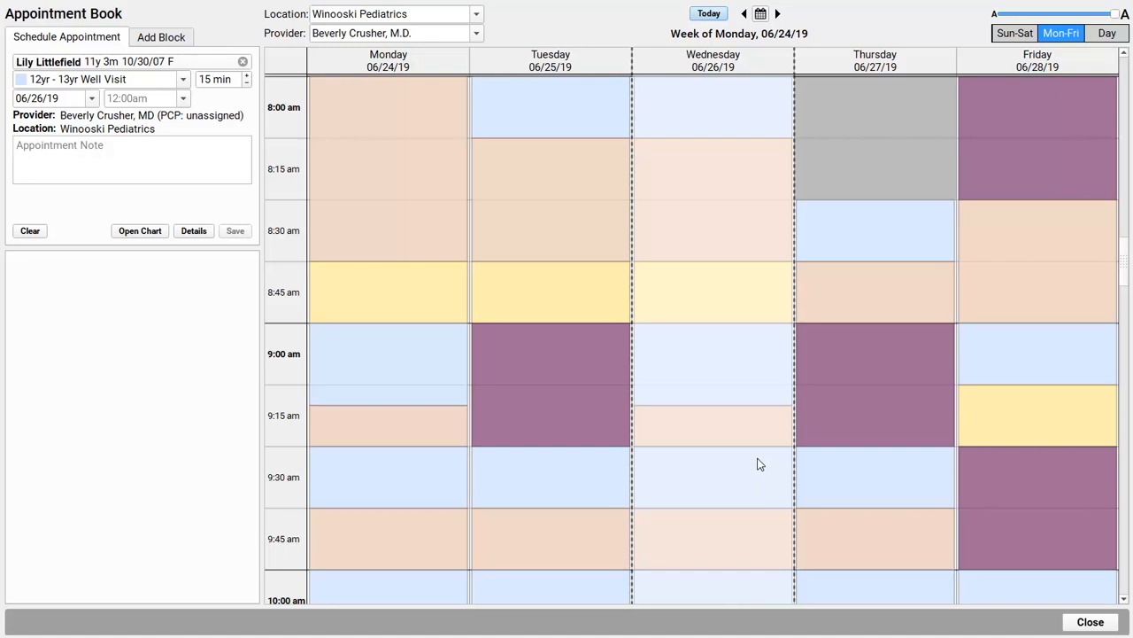
pyautogui.click(712, 354)
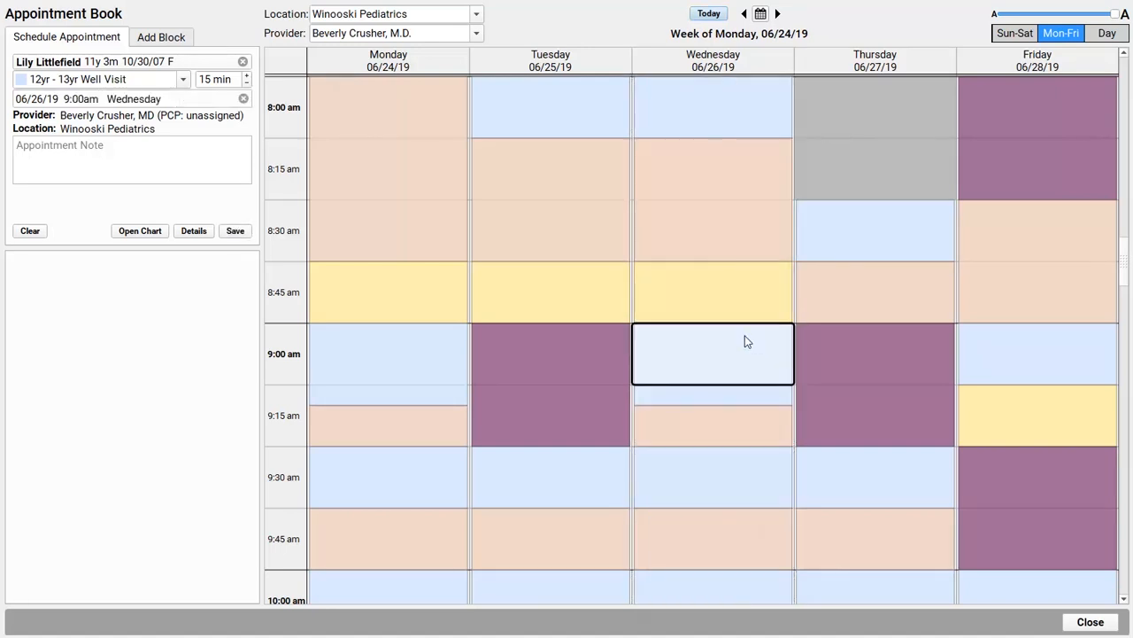
pyautogui.click(233, 231)
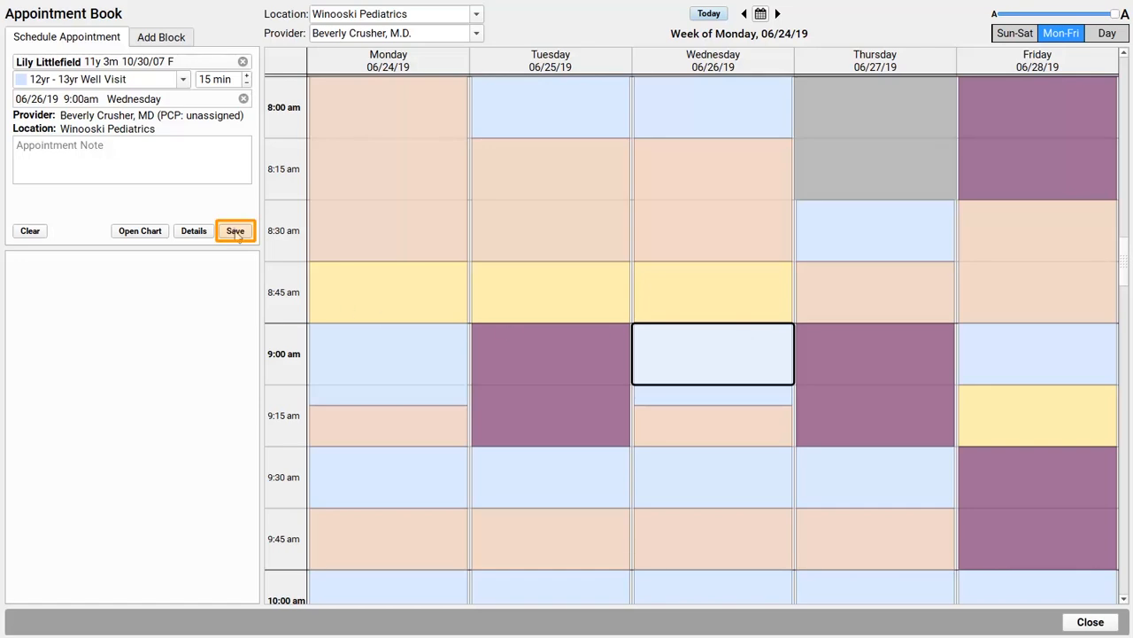
pyautogui.click(234, 230)
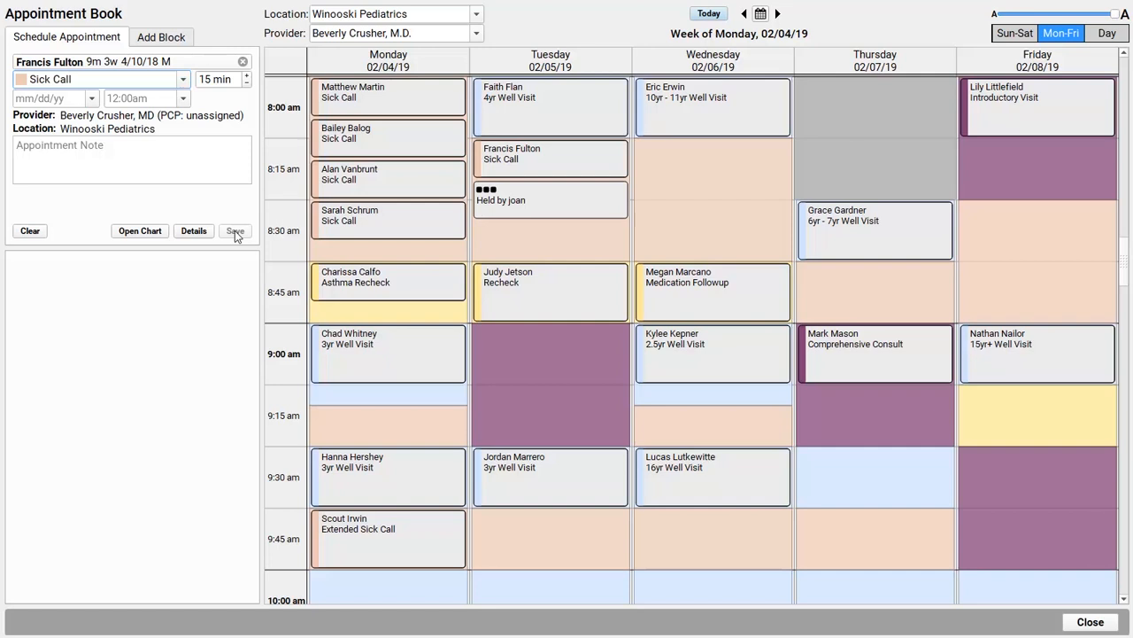
pyautogui.click(388, 250)
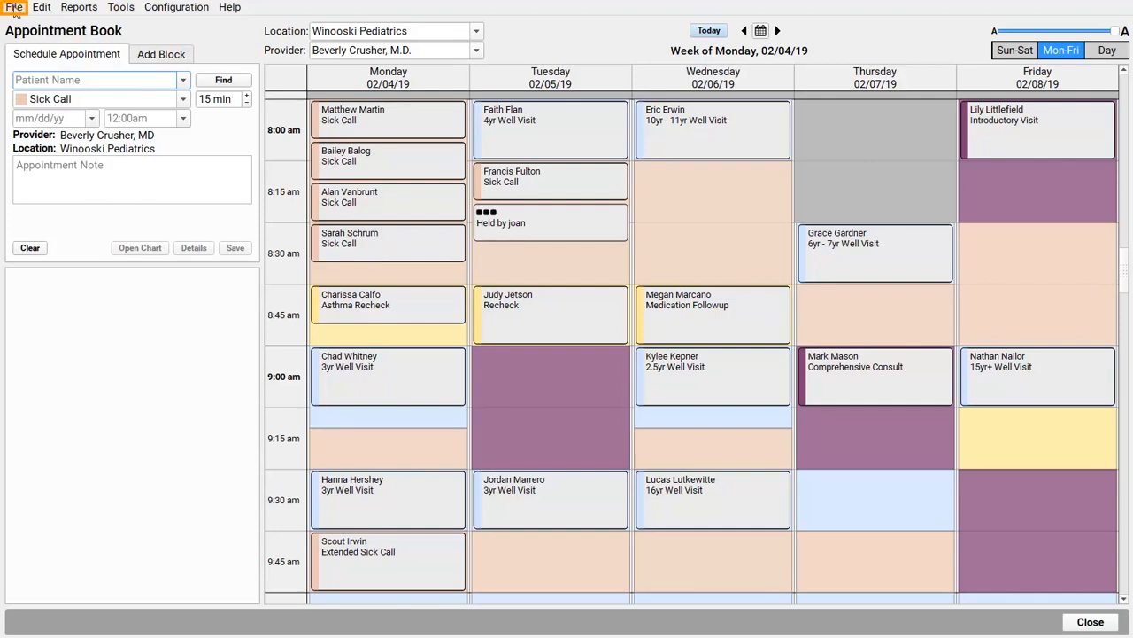
pyautogui.click(14, 7)
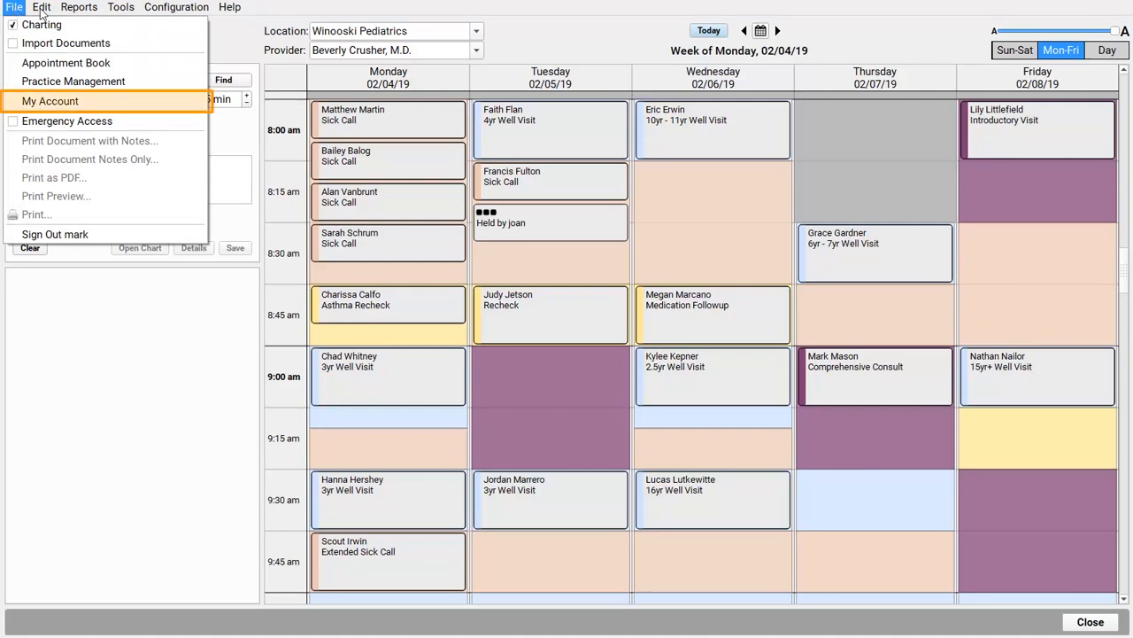
# Step: In My Account, enable 'Launch Appointment Book each time I sign in' and save
pyautogui.click(50, 101)
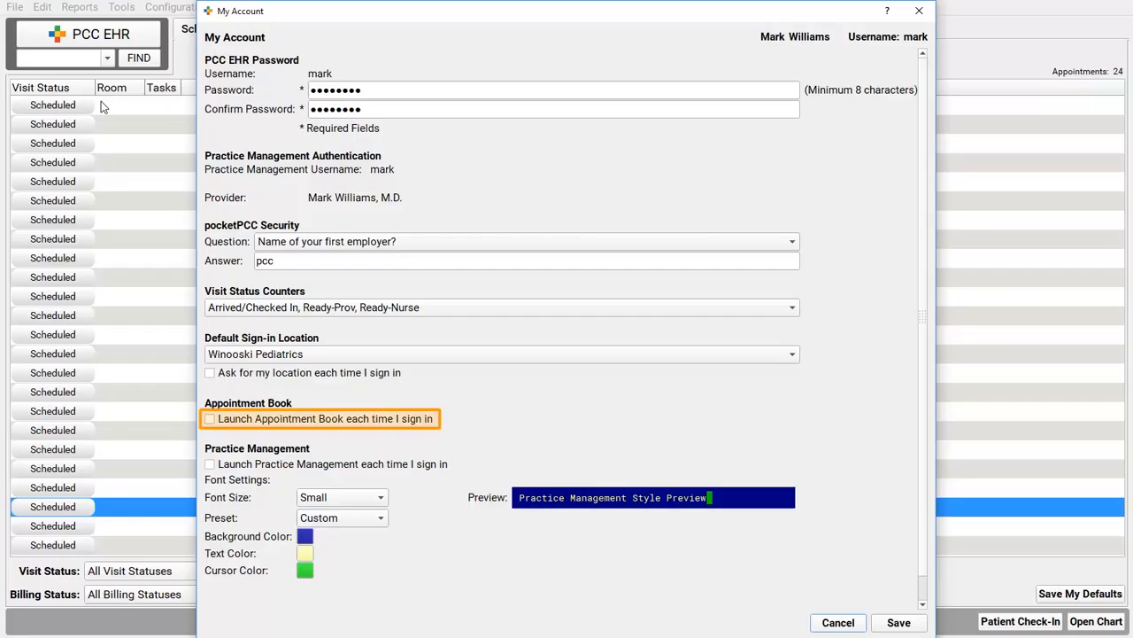
pyautogui.click(209, 418)
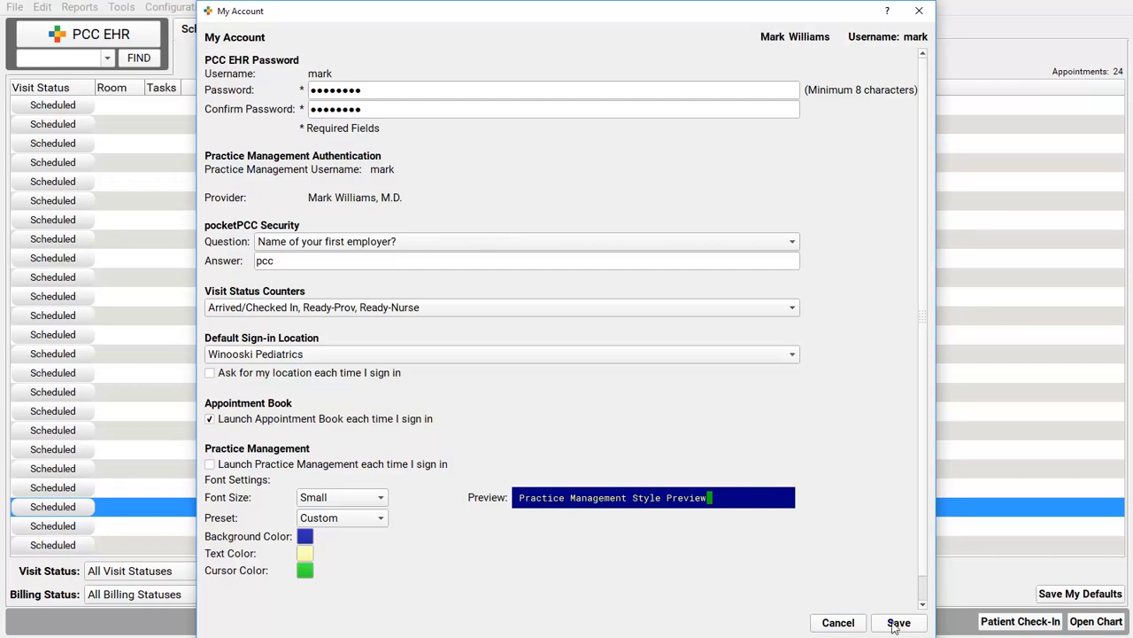
pyautogui.click(900, 623)
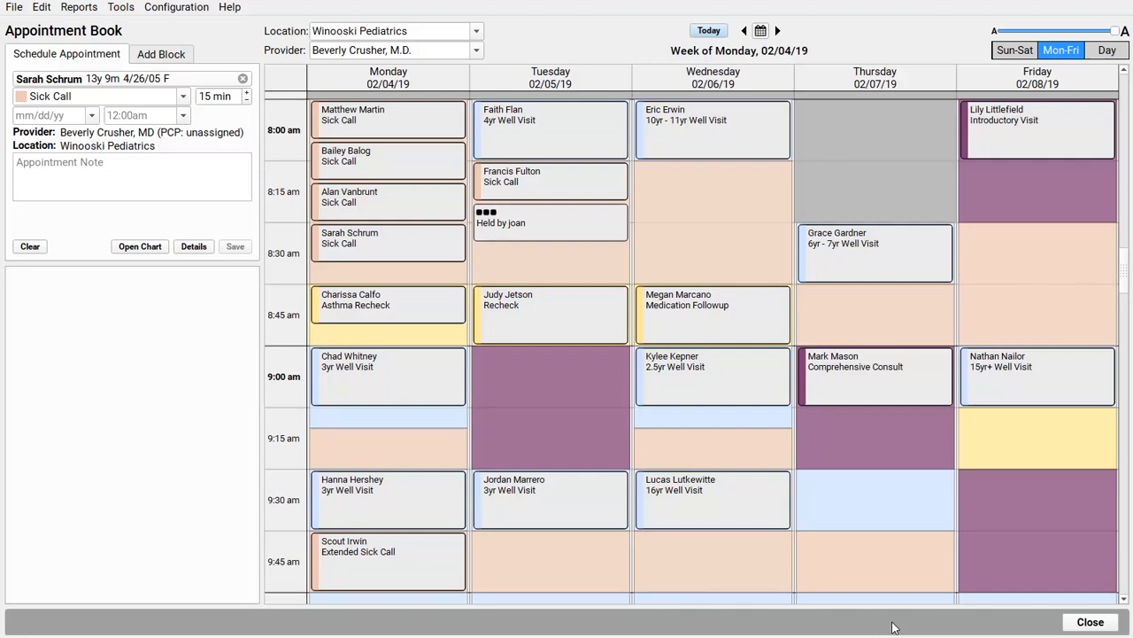
pyautogui.click(195, 246)
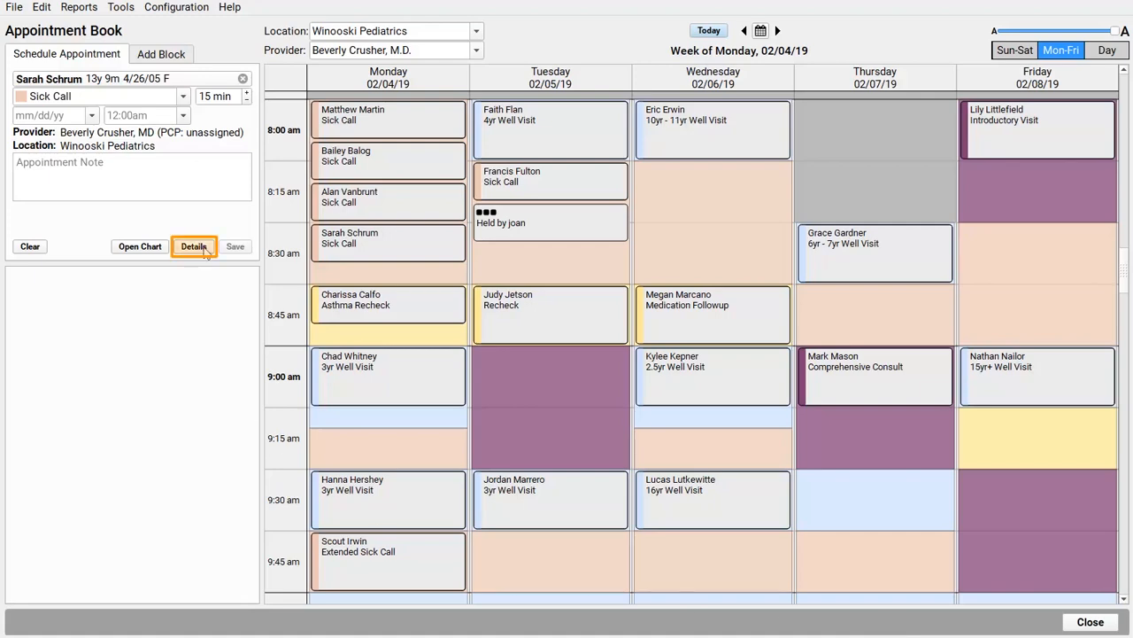
pyautogui.click(194, 246)
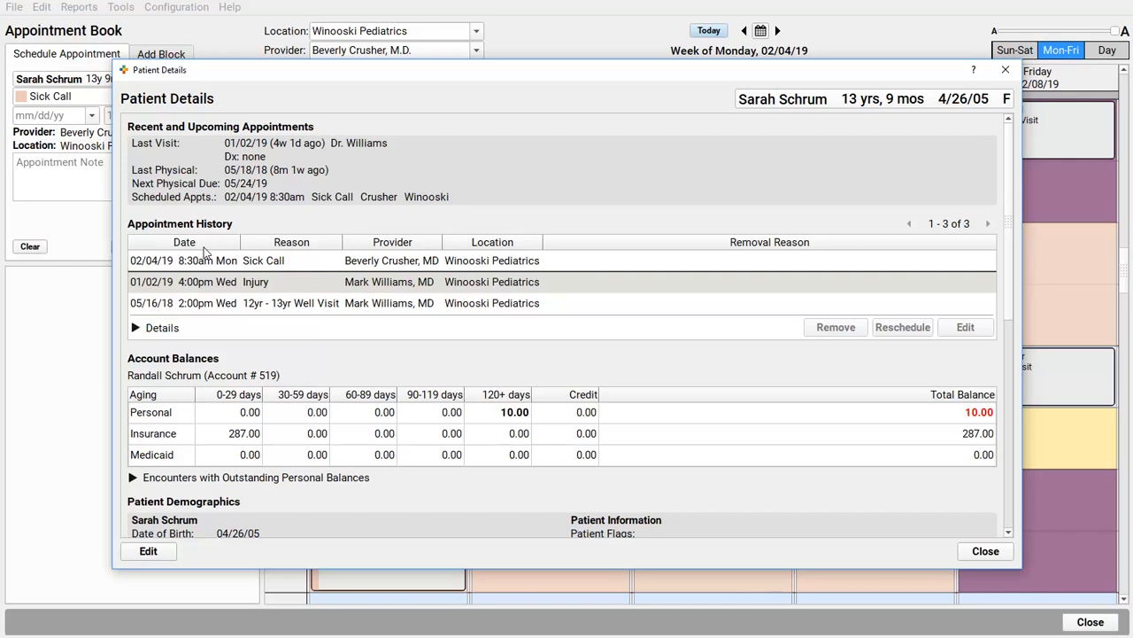
pyautogui.moveTo(873, 363)
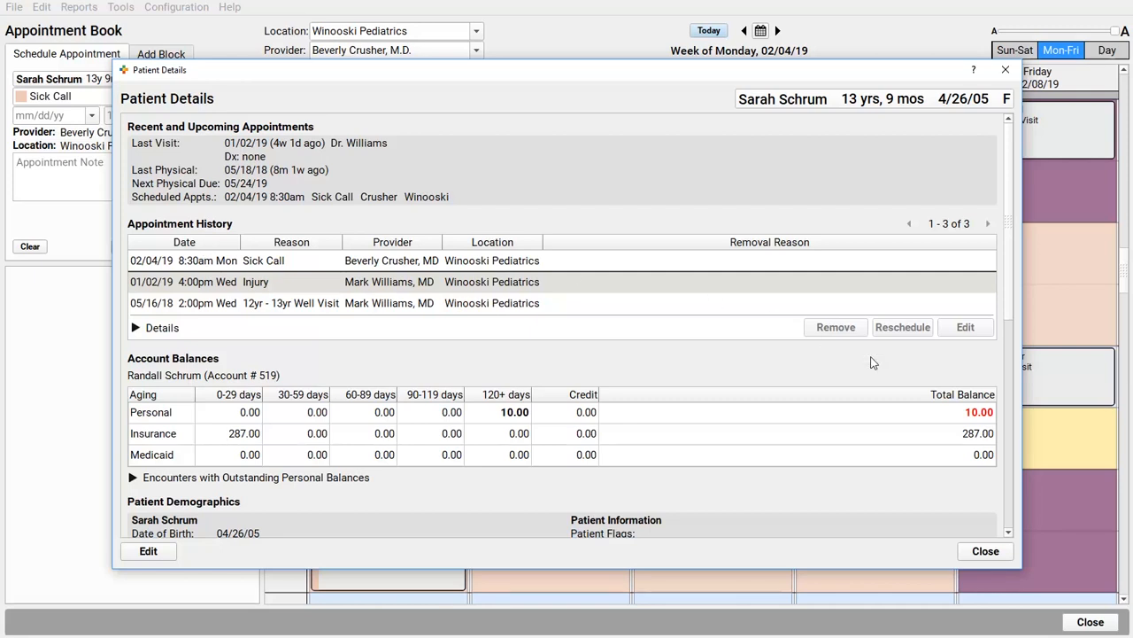
pyautogui.click(985, 551)
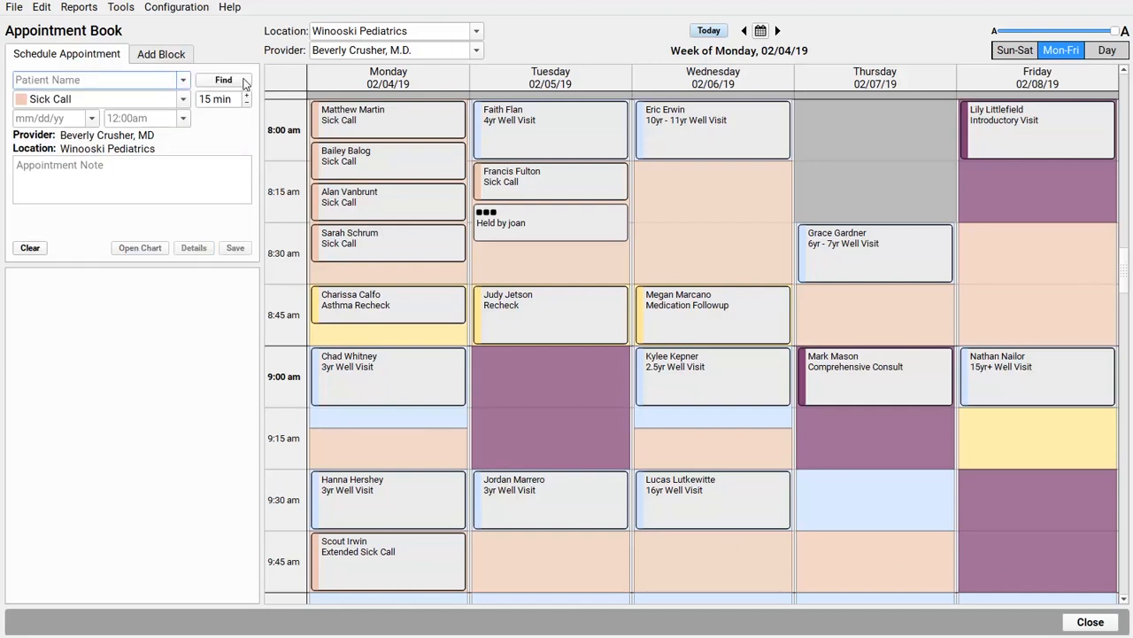
# Step: Find Pebbles Flintstone for a Sick Call and continue past her billing-problem Clinical Alert
pyautogui.click(223, 79)
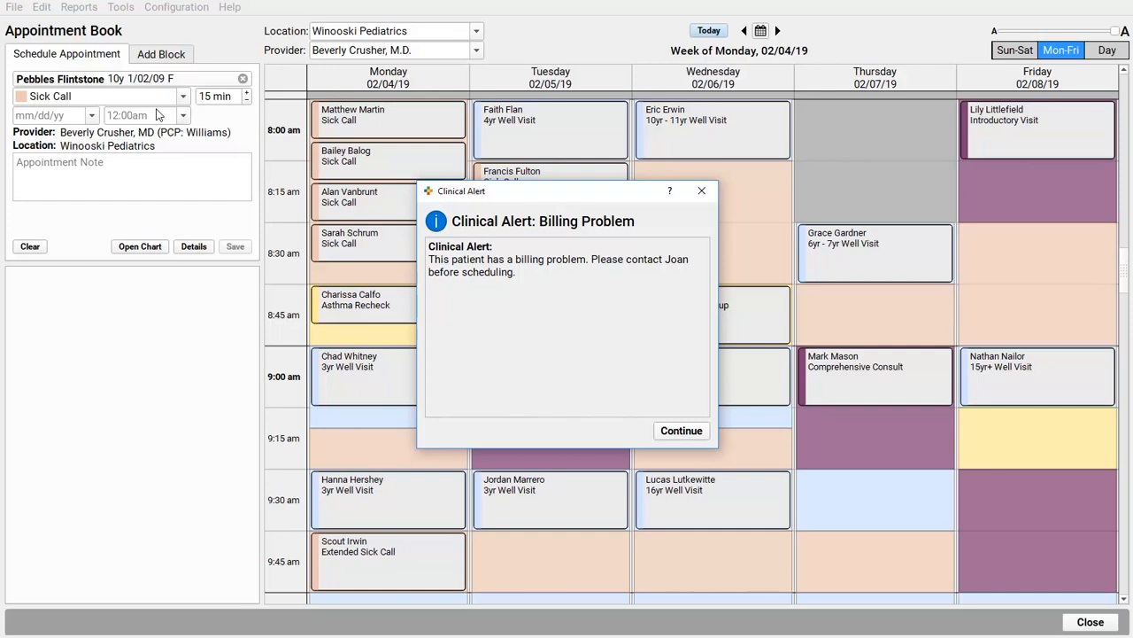
pyautogui.click(680, 431)
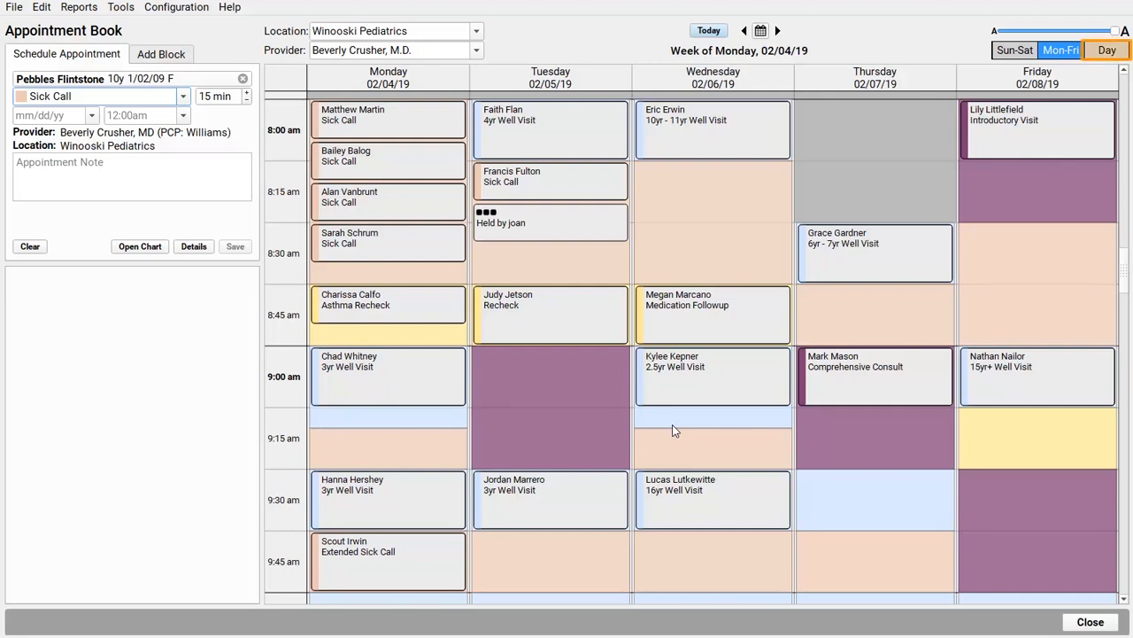
pyautogui.click(1107, 49)
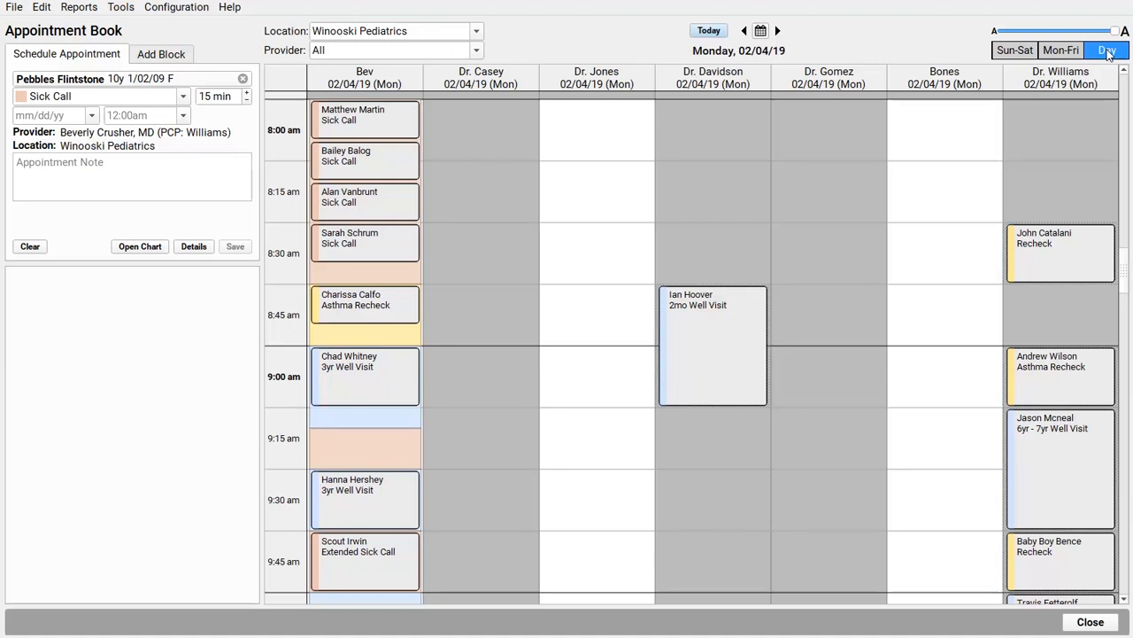
pyautogui.click(365, 78)
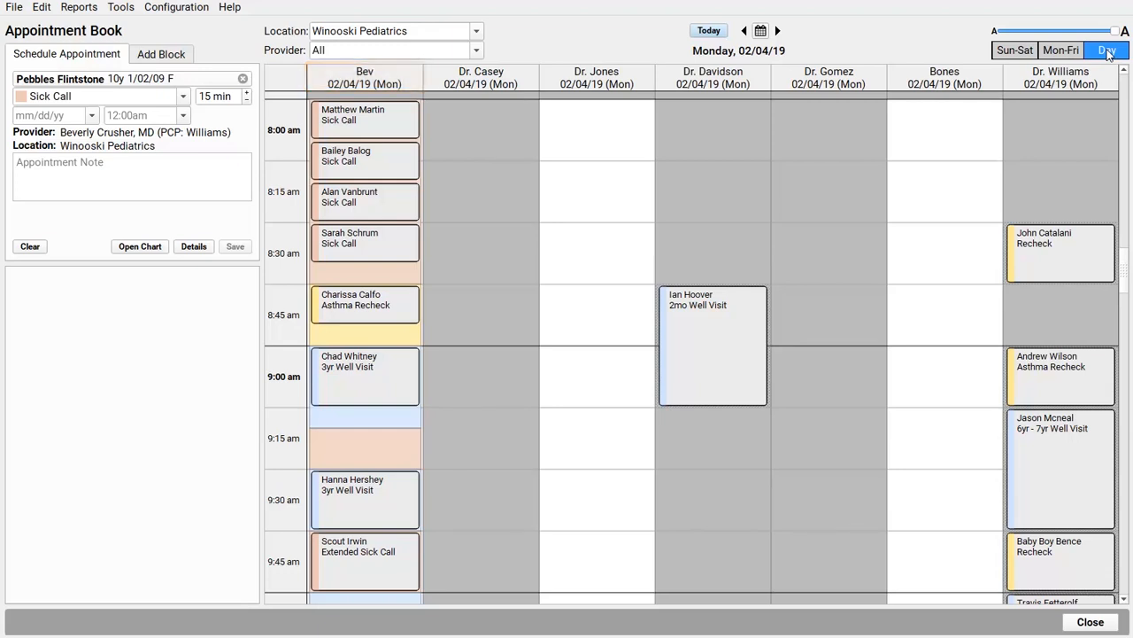
pyautogui.click(595, 78)
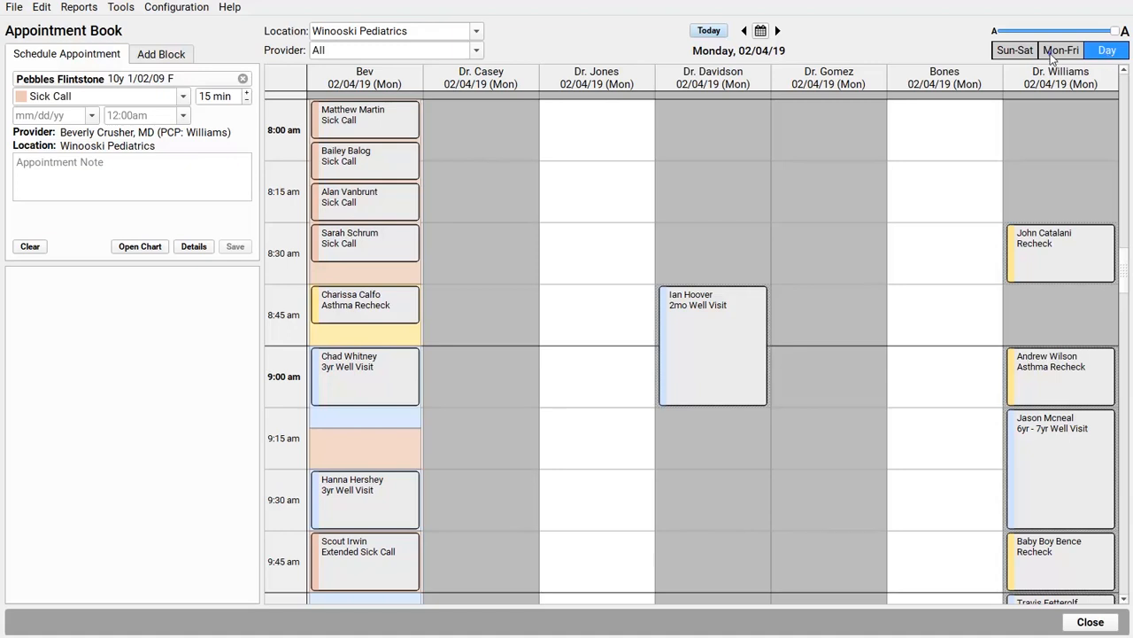
pyautogui.click(1061, 50)
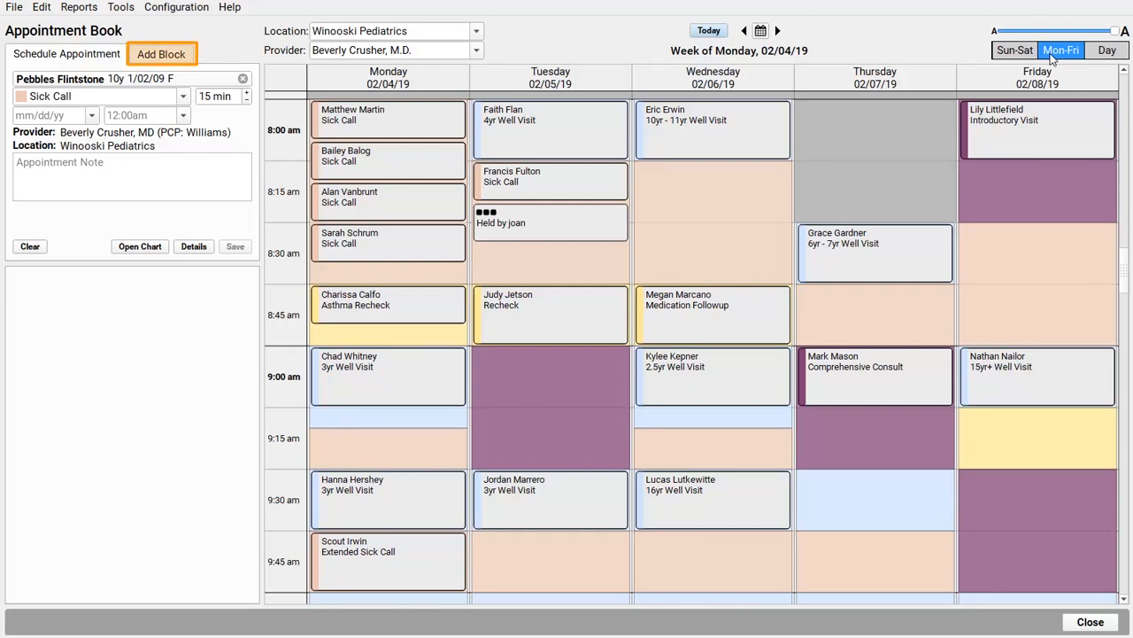
# Step: Save a 30-minute 'Surprise Meeting' block on Dr. Crusher's Wednesday 02/06/19 at 9:00 am
pyautogui.click(161, 53)
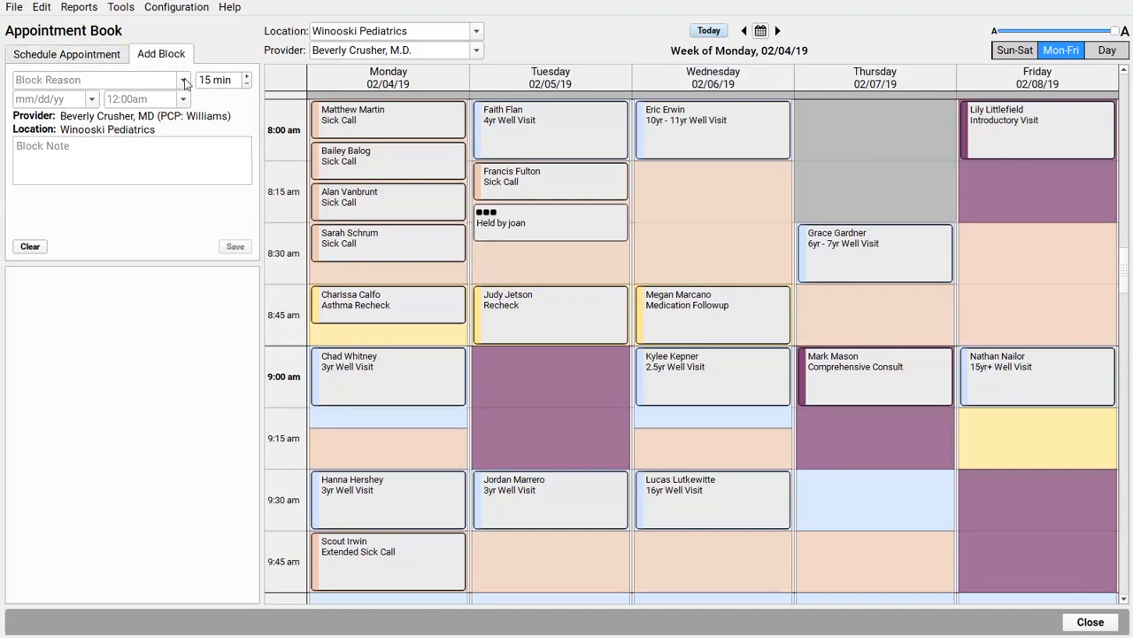
pyautogui.write('Surprise Meeting')
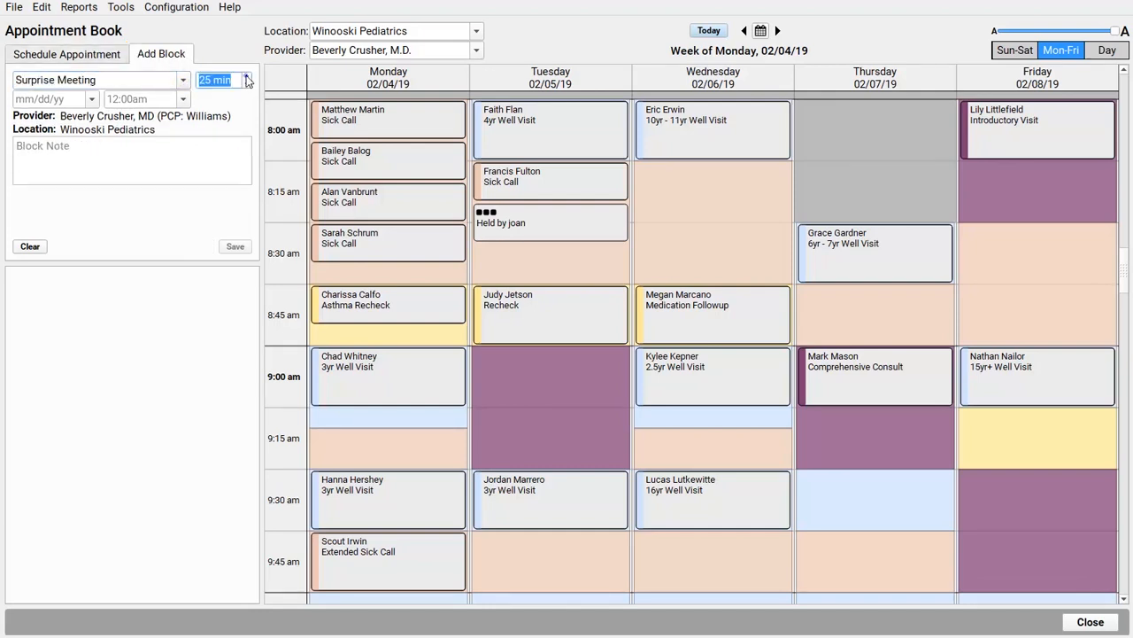
pyautogui.click(712, 372)
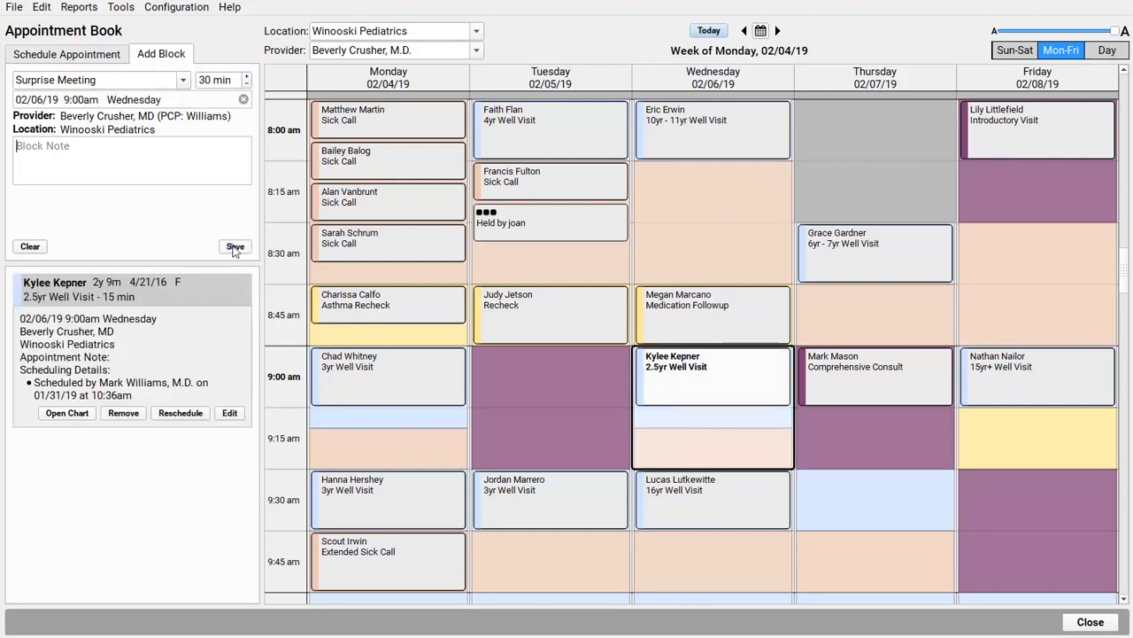
pyautogui.click(234, 246)
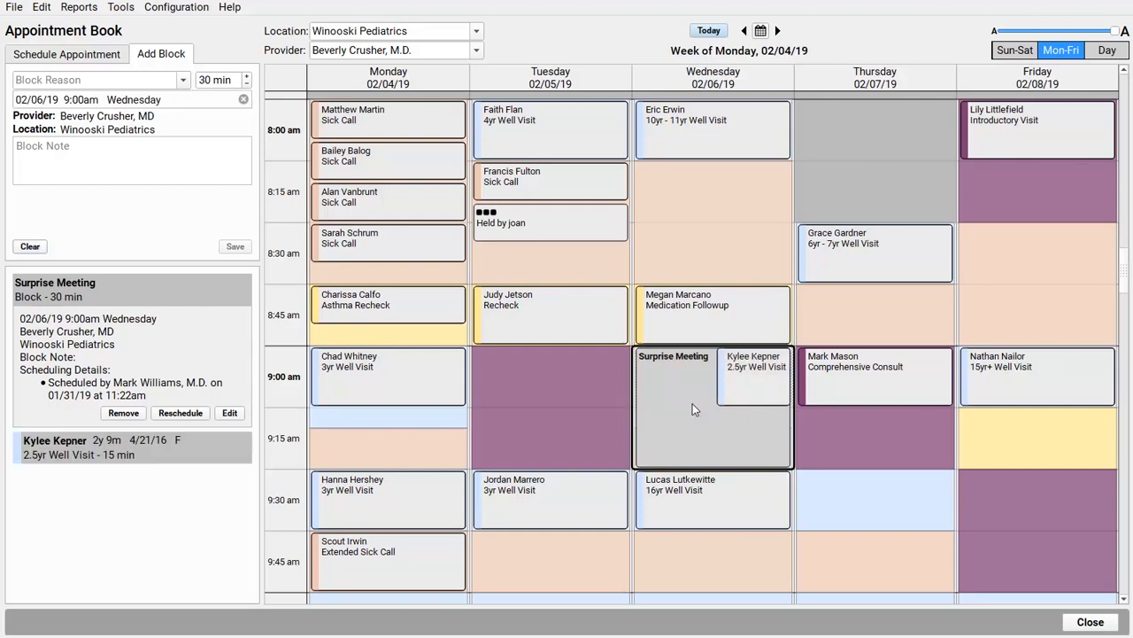
pyautogui.click(133, 447)
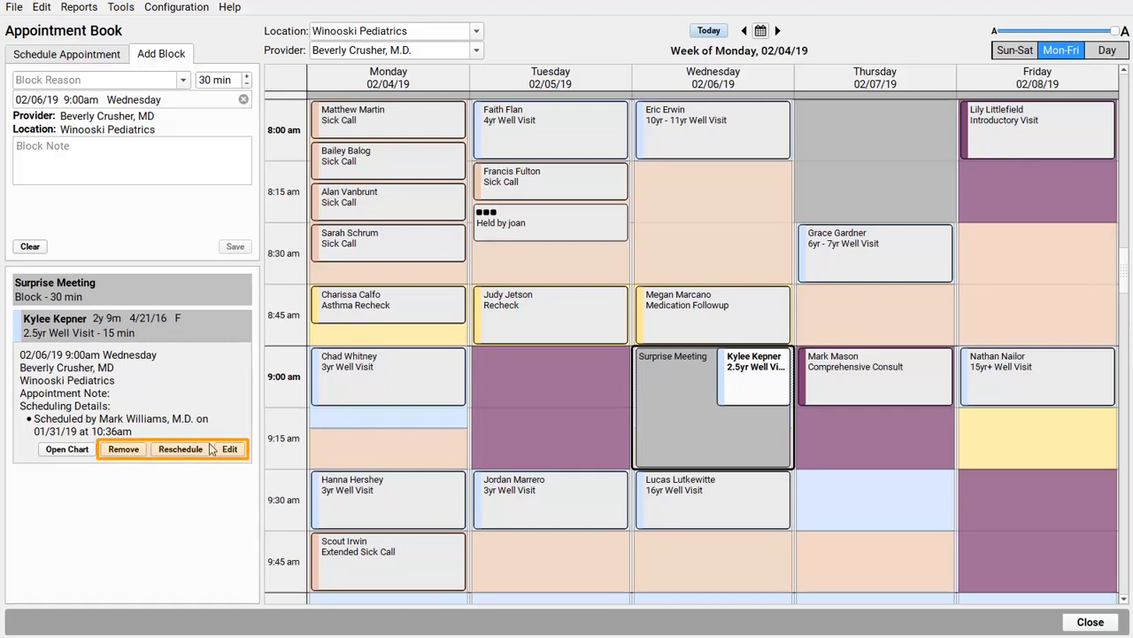
pyautogui.click(181, 450)
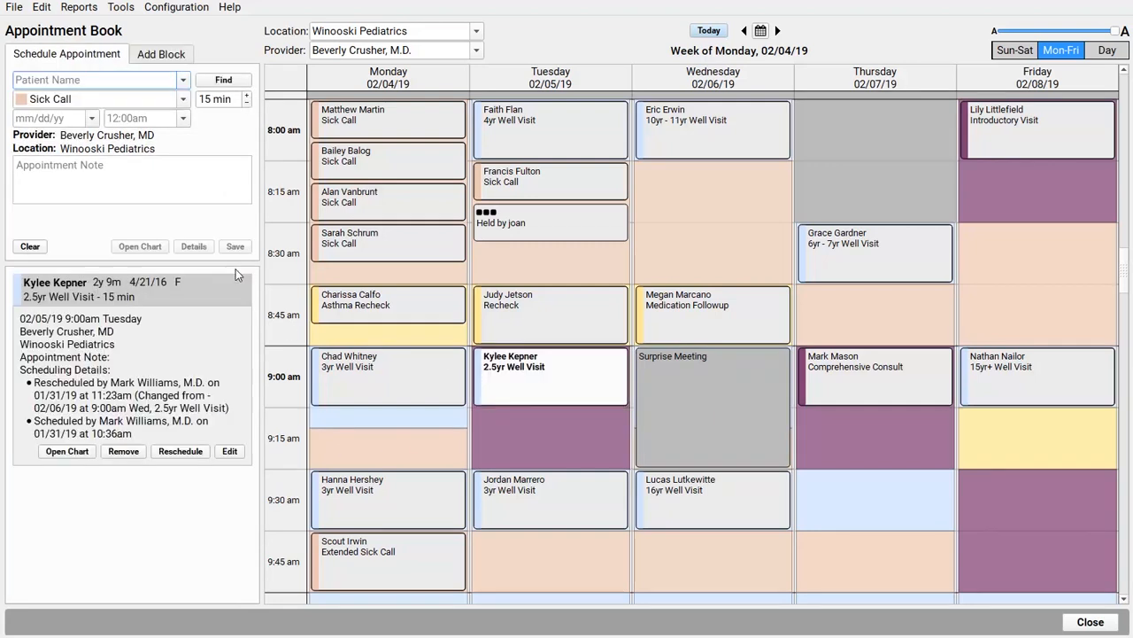
pyautogui.click(549, 376)
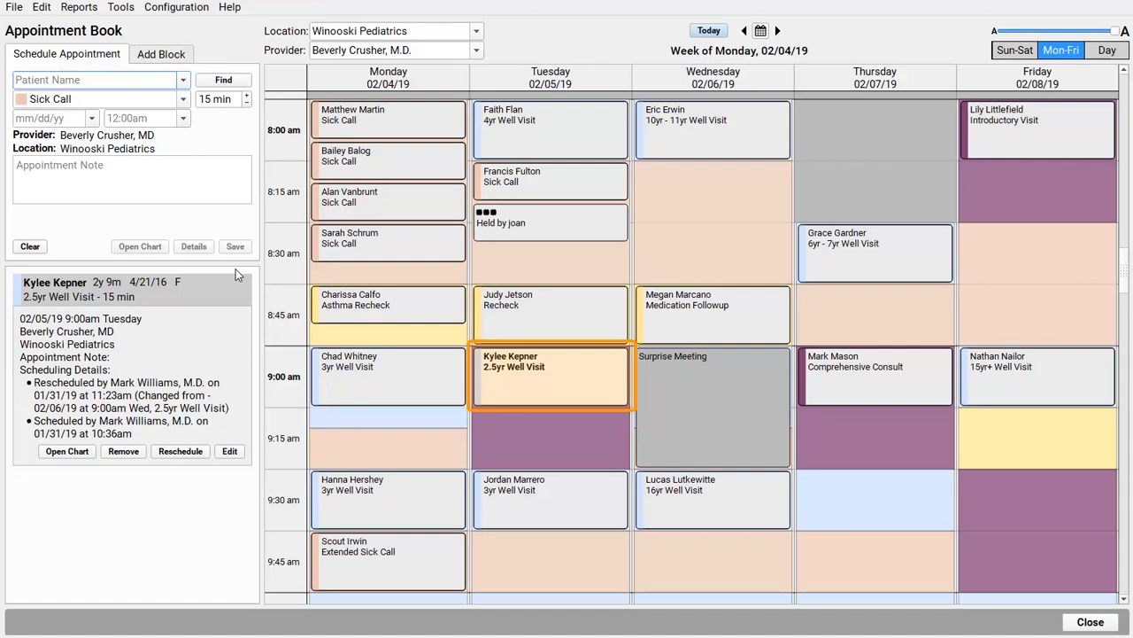